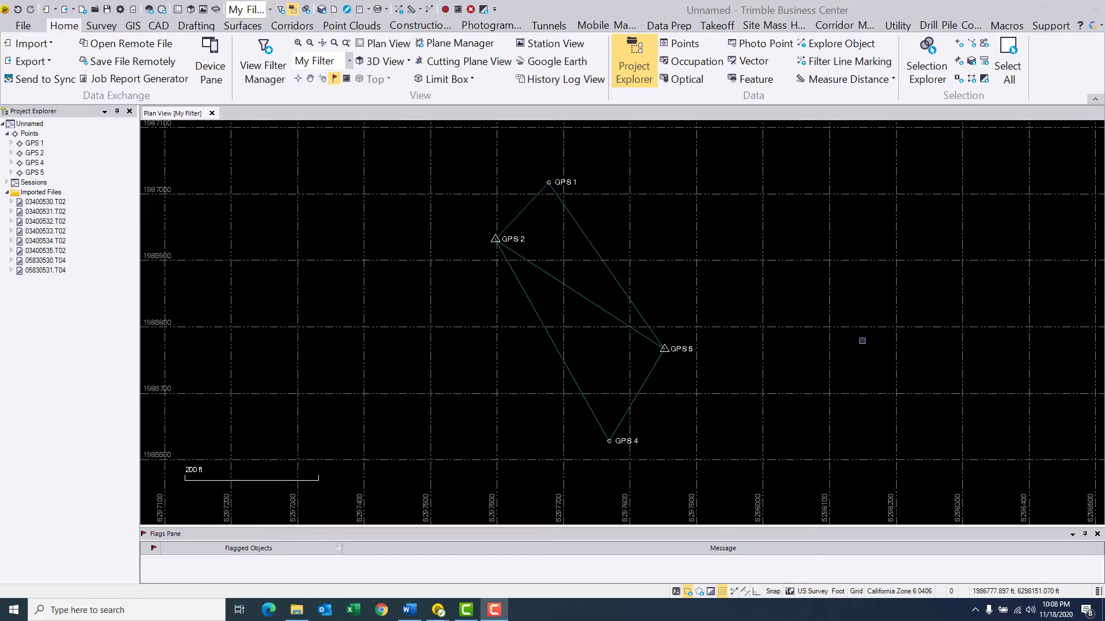
mouse_move(853, 351)
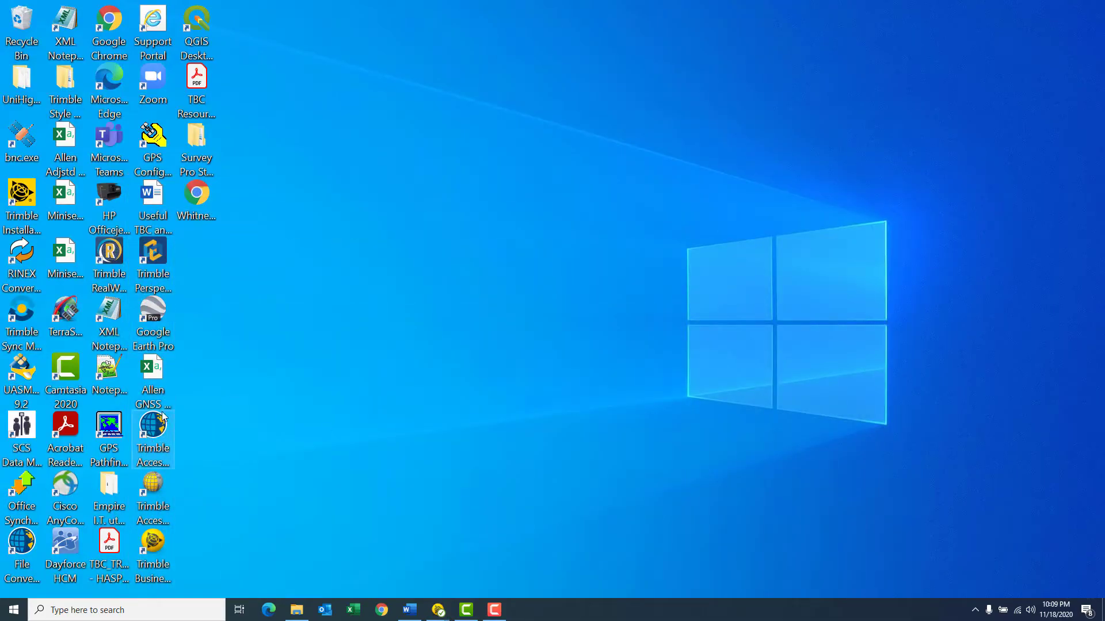
Step: Fly to 540 South Andreasen Drive, Escondido, CA in Google Earth Pro, then exit it
double_click(152, 311)
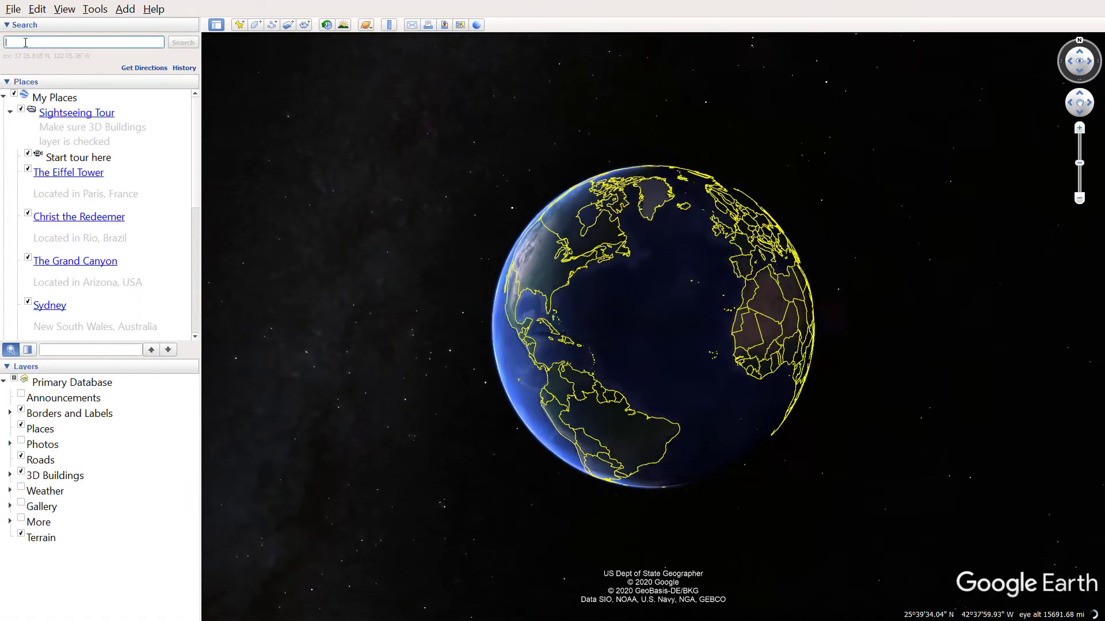
type("540 S. Andreases")
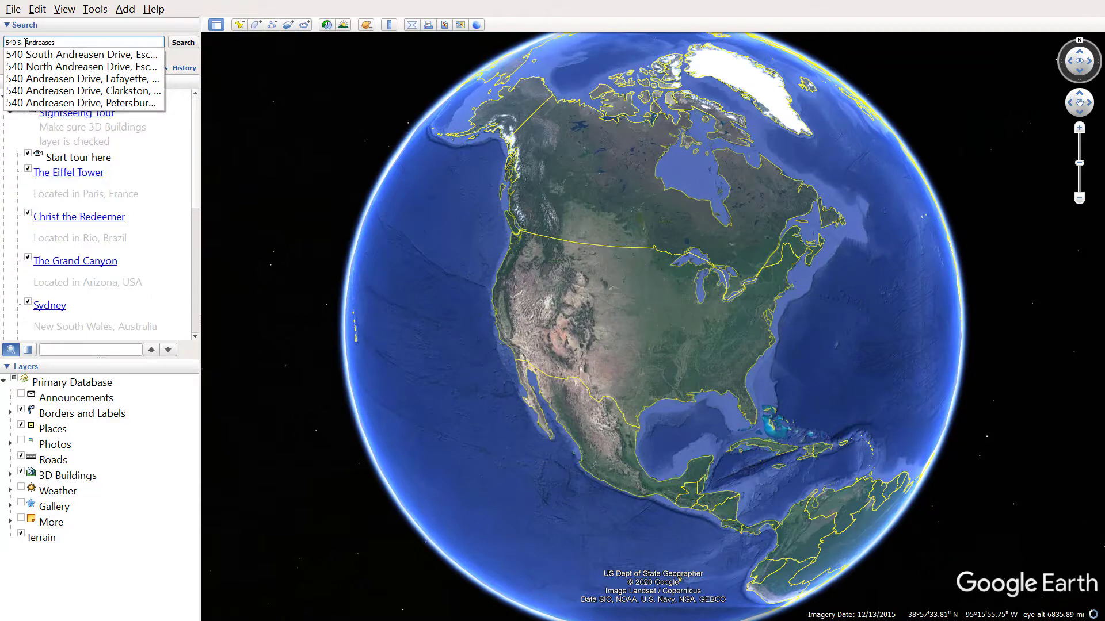
left_click(83, 54)
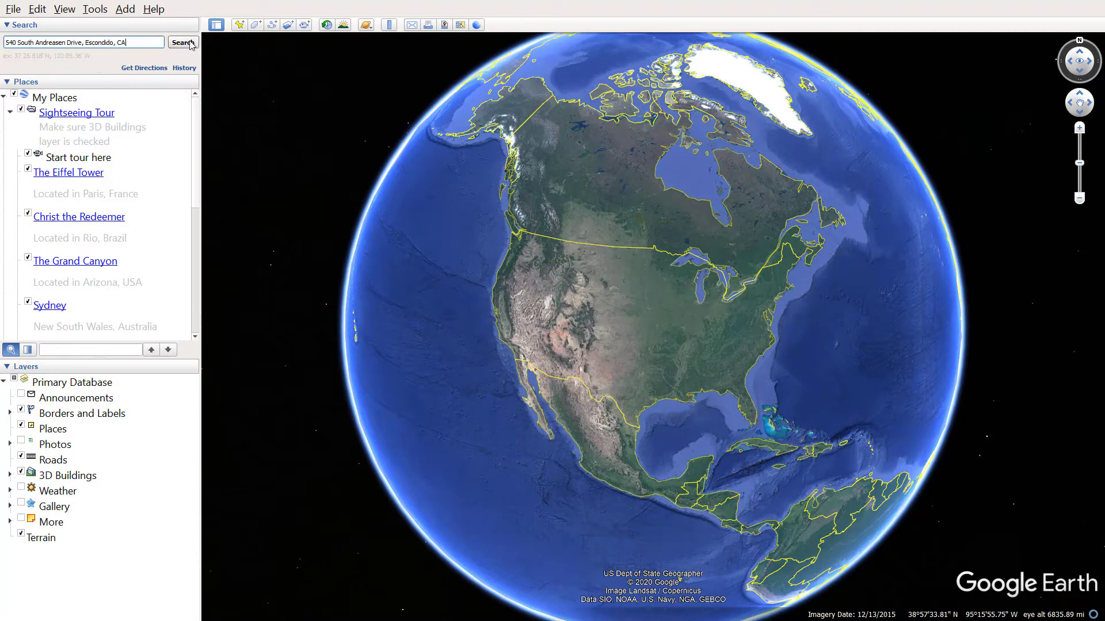
left_click(182, 42)
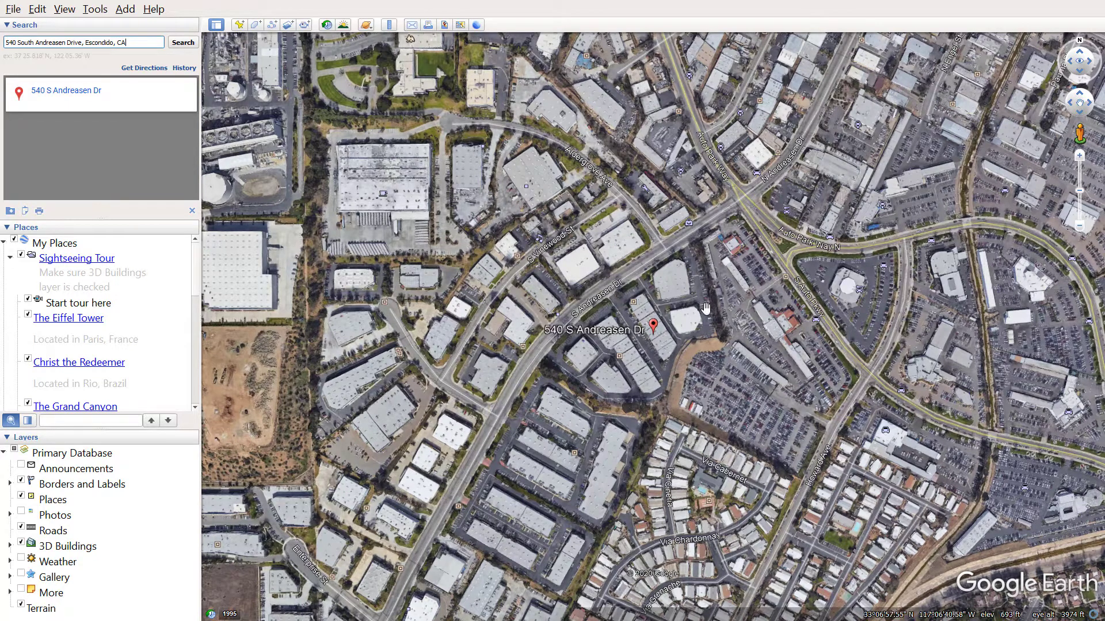
left_click(13, 9)
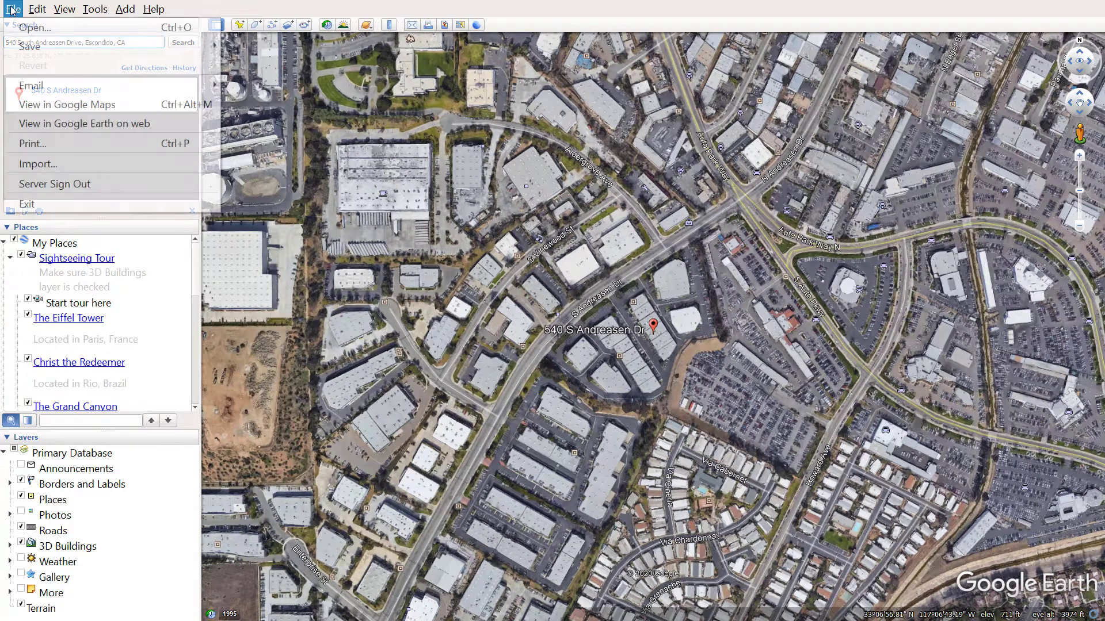
mouse_move(29, 204)
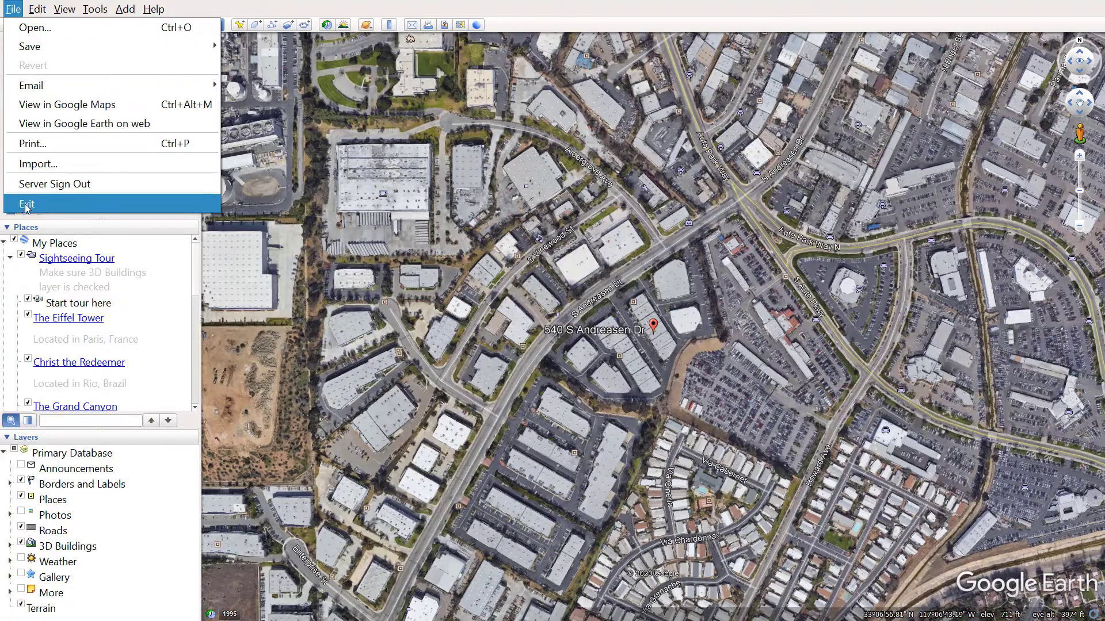
left_click(26, 204)
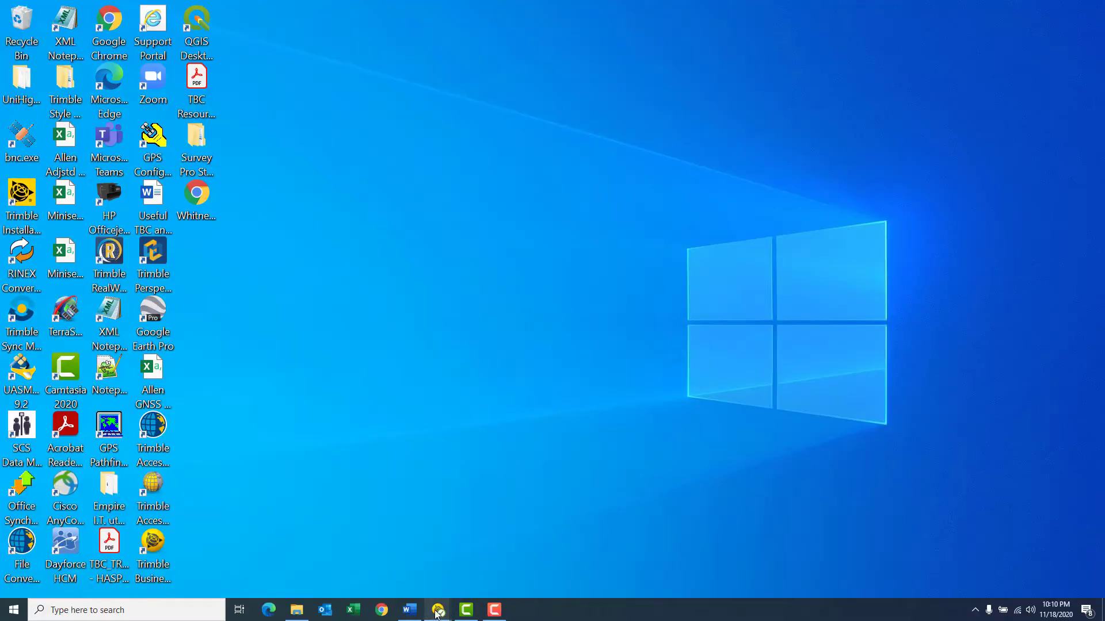
Step: Restore the Trimble Business Center GPS network project and show the CAD ribbon tools
left_click(438, 610)
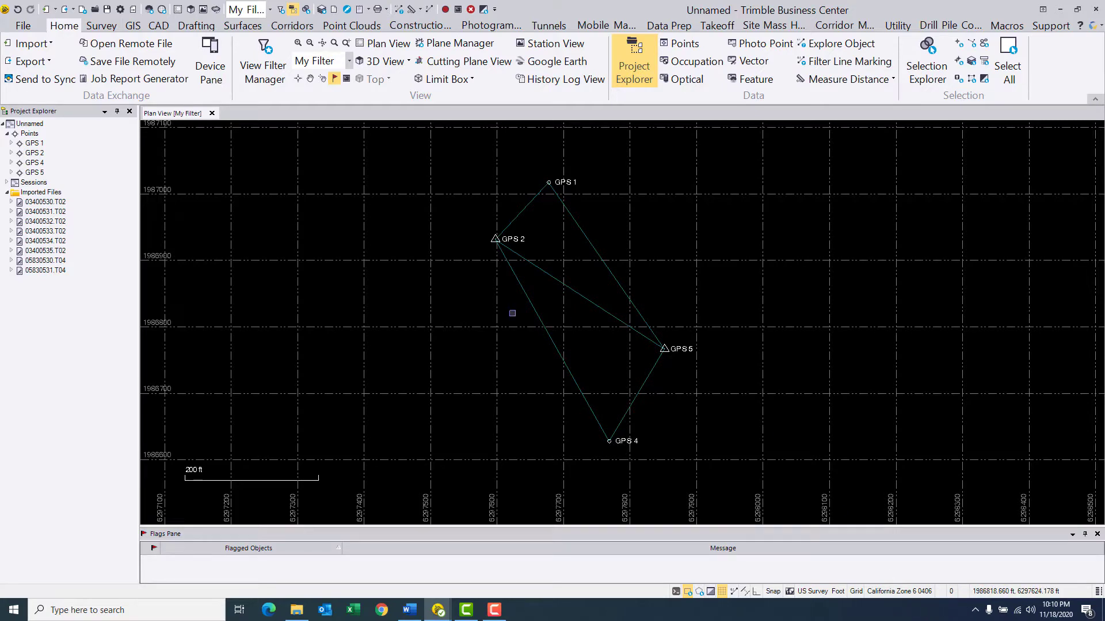
left_click(159, 25)
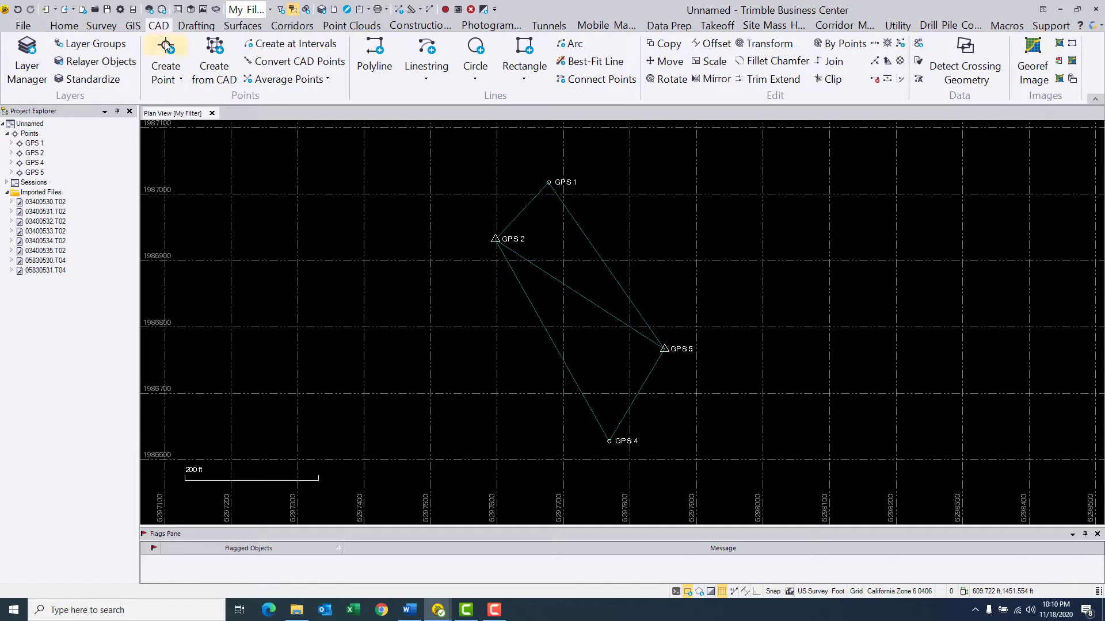
Step: Create point 1000 in Global coordinates at N33°06'57", W117°06'43", elevation 700
left_click(166, 57)
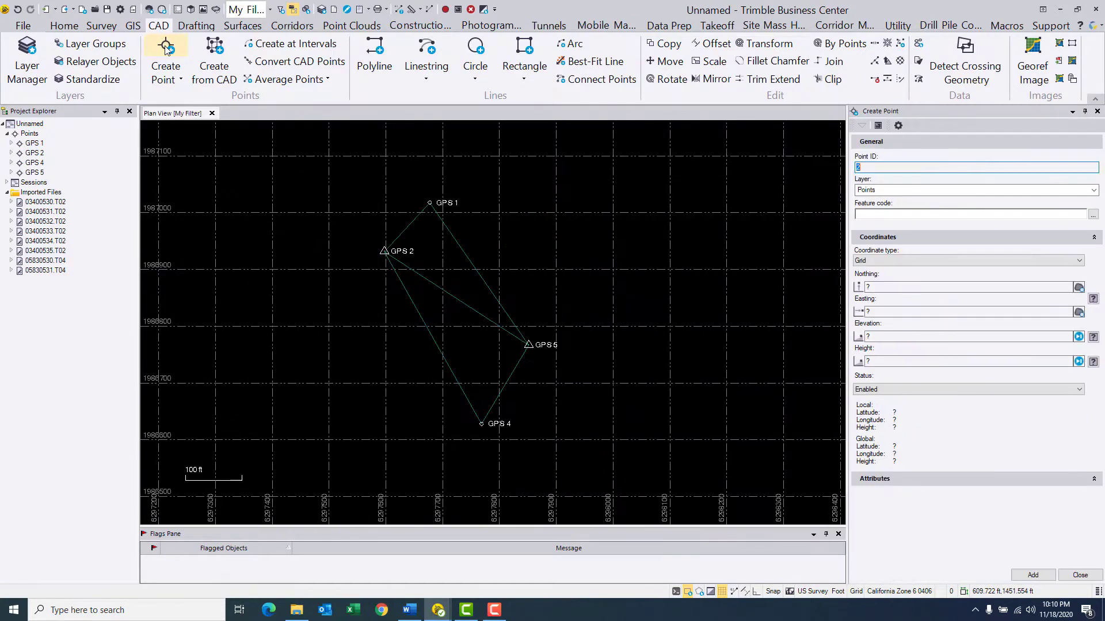
left_click(979, 167)
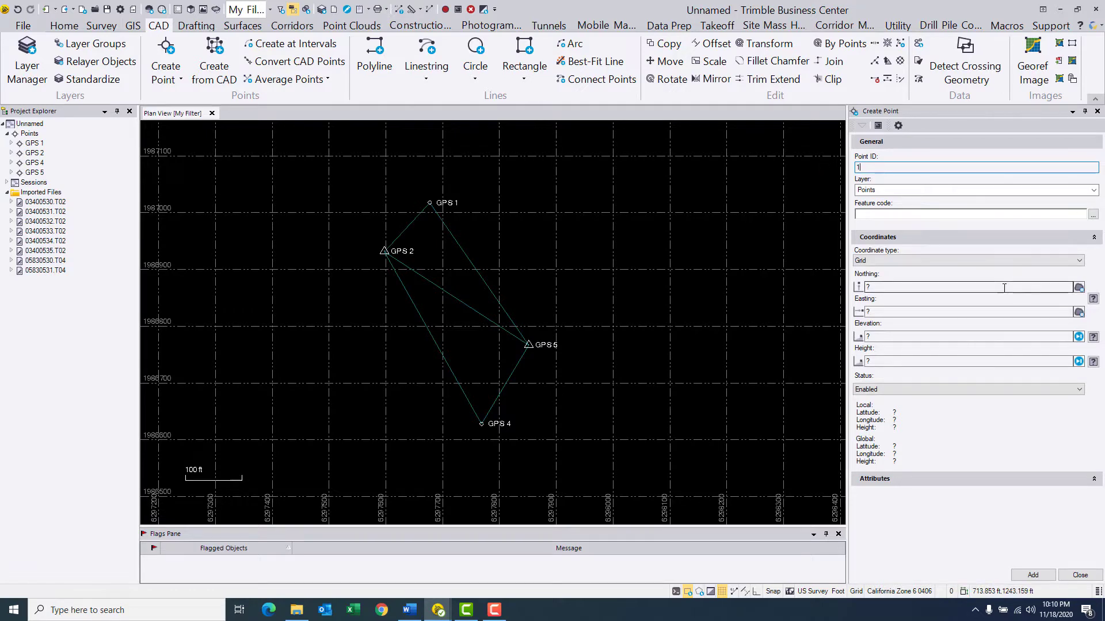
type("000")
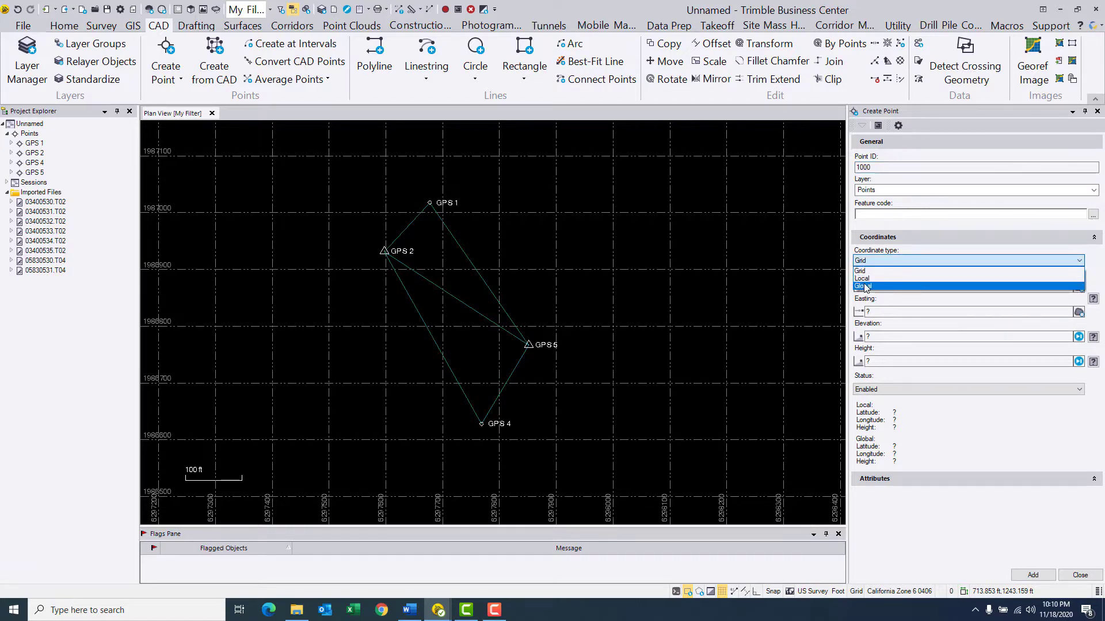
left_click(865, 286)
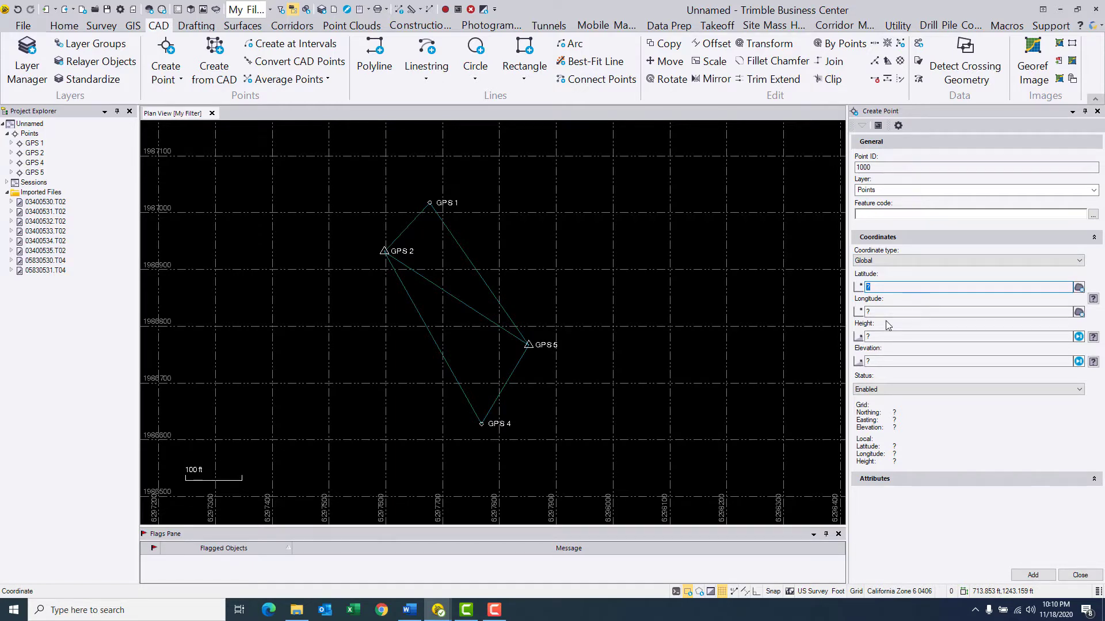
type("3")
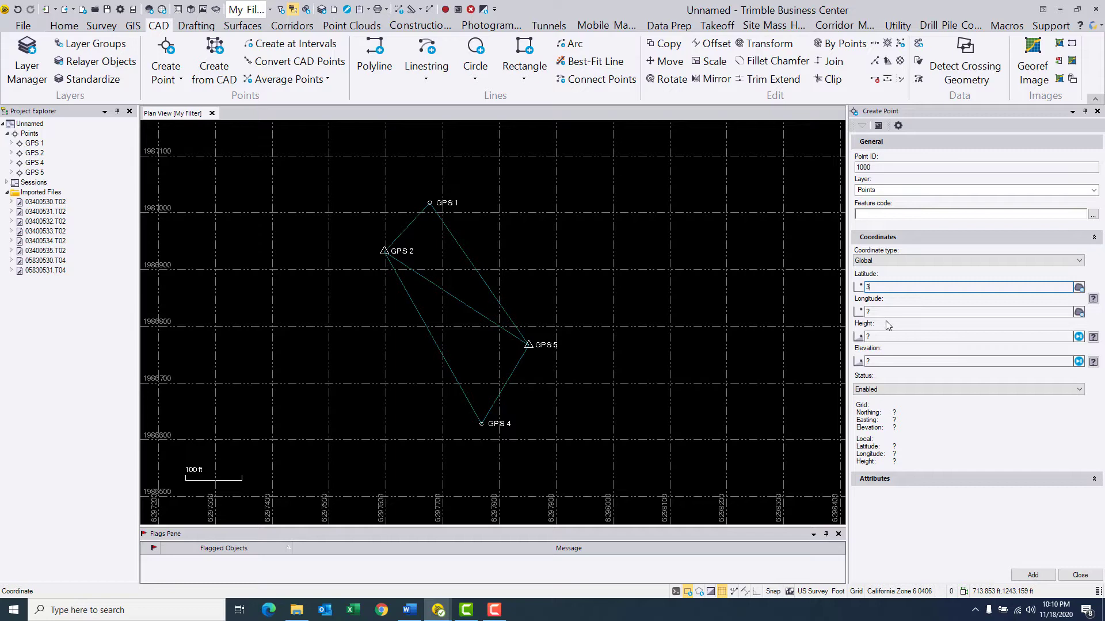
type("33°06'57.00000\"")
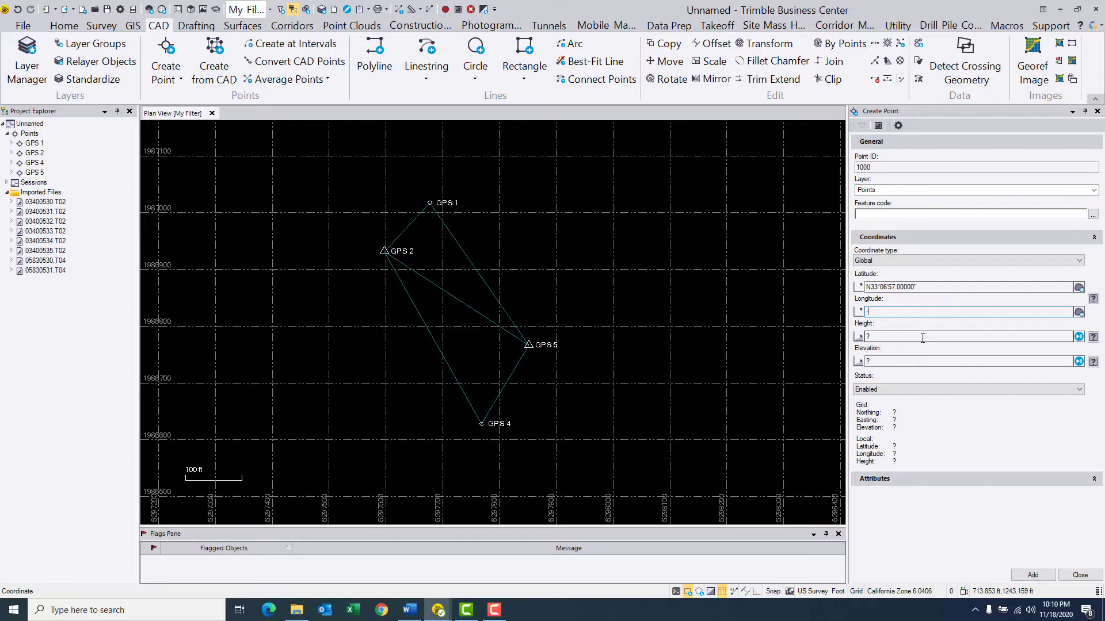
type("-117")
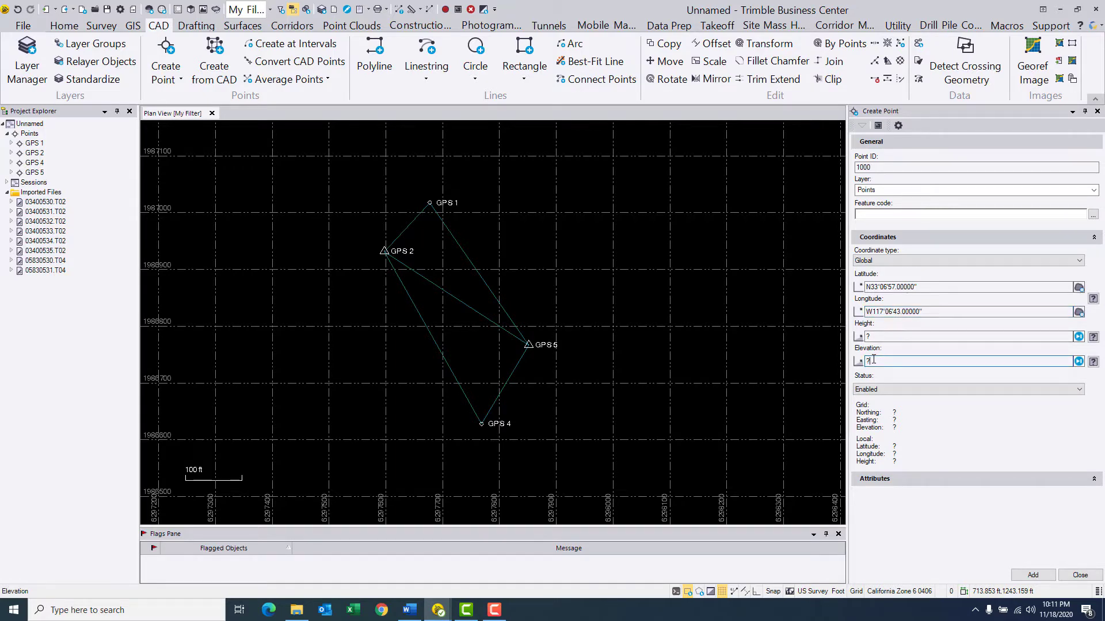
type("700")
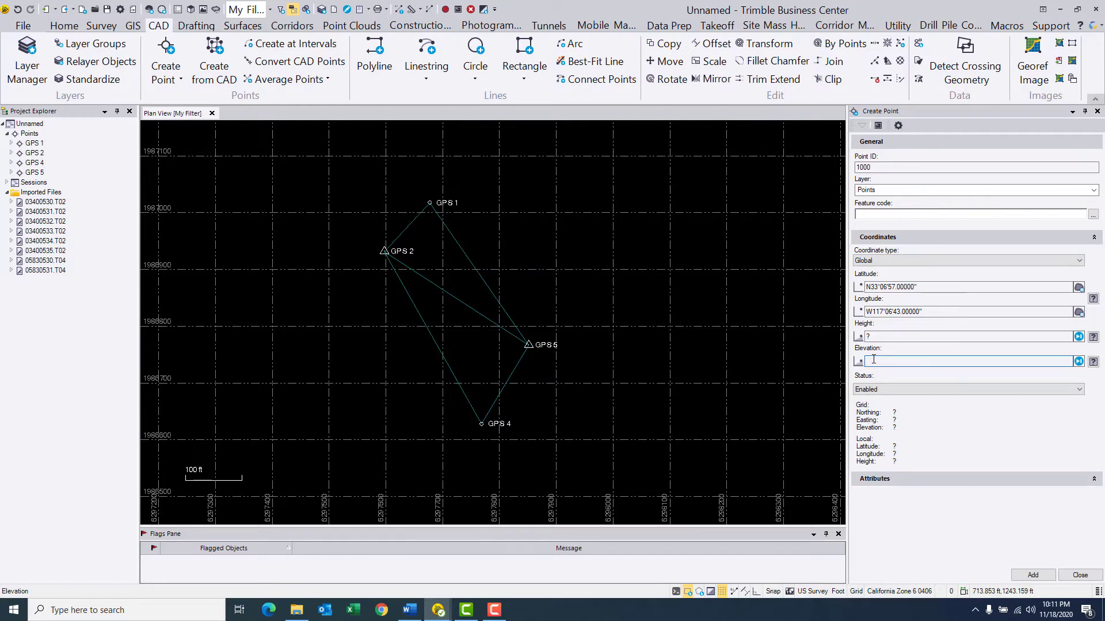
type("700")
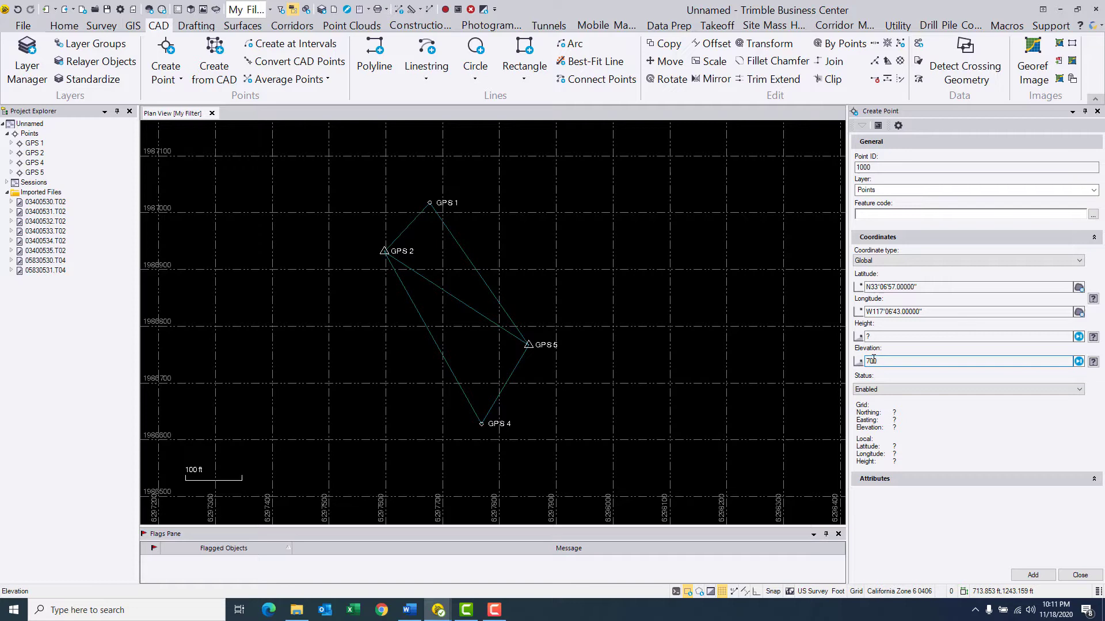
left_click(1031, 575)
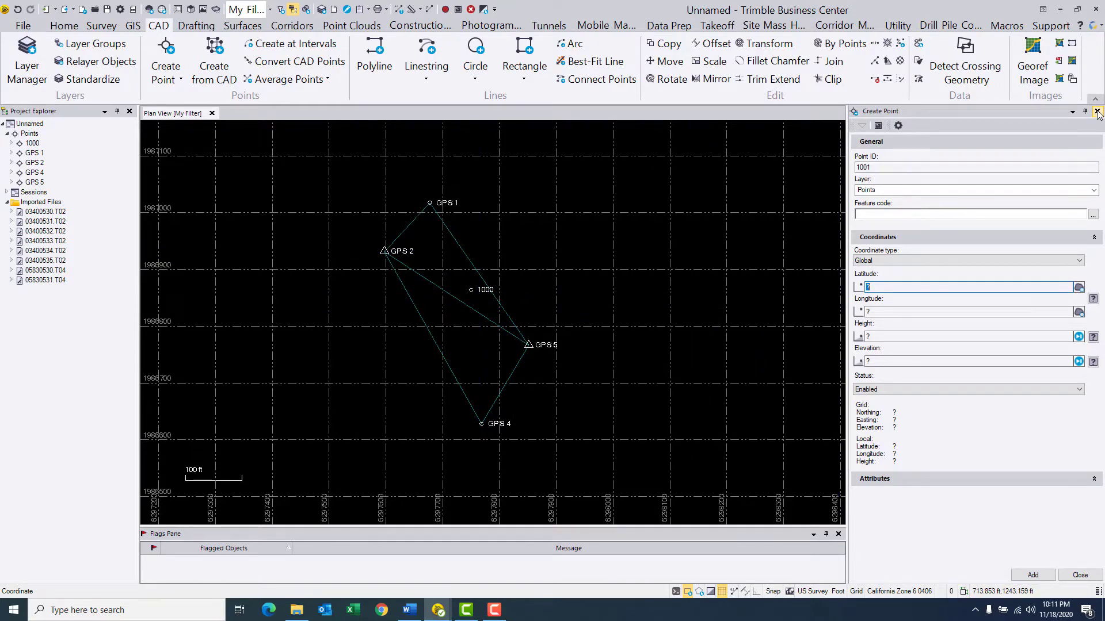
Step: Close Create Point and choose NGS Data Sheet (any horizontal control) under Survey Internet Download
left_click(1096, 110)
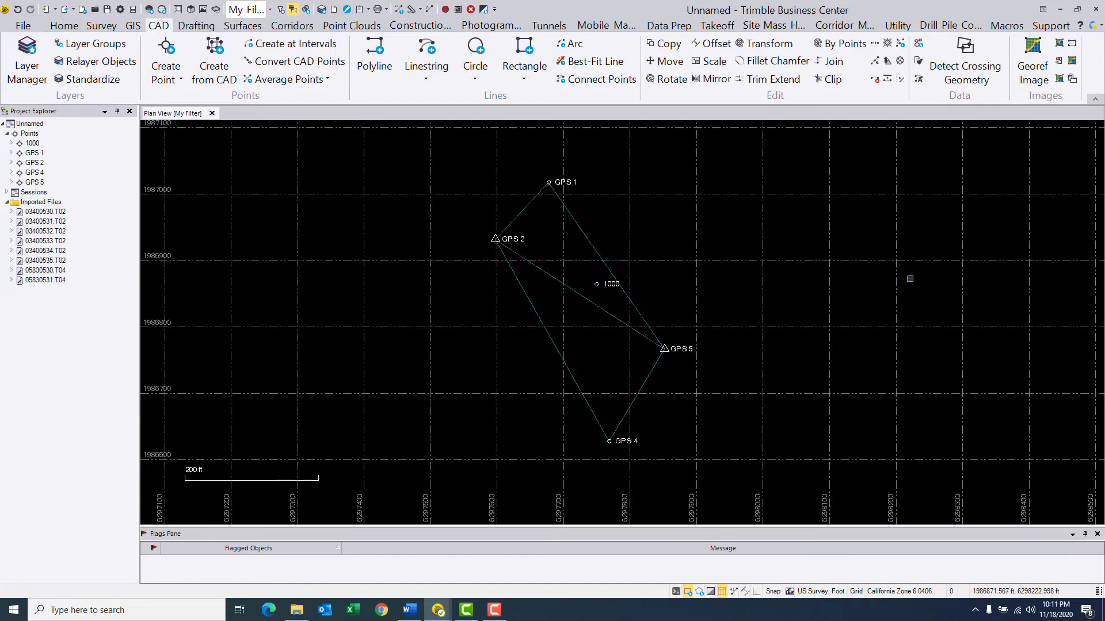
mouse_move(882, 271)
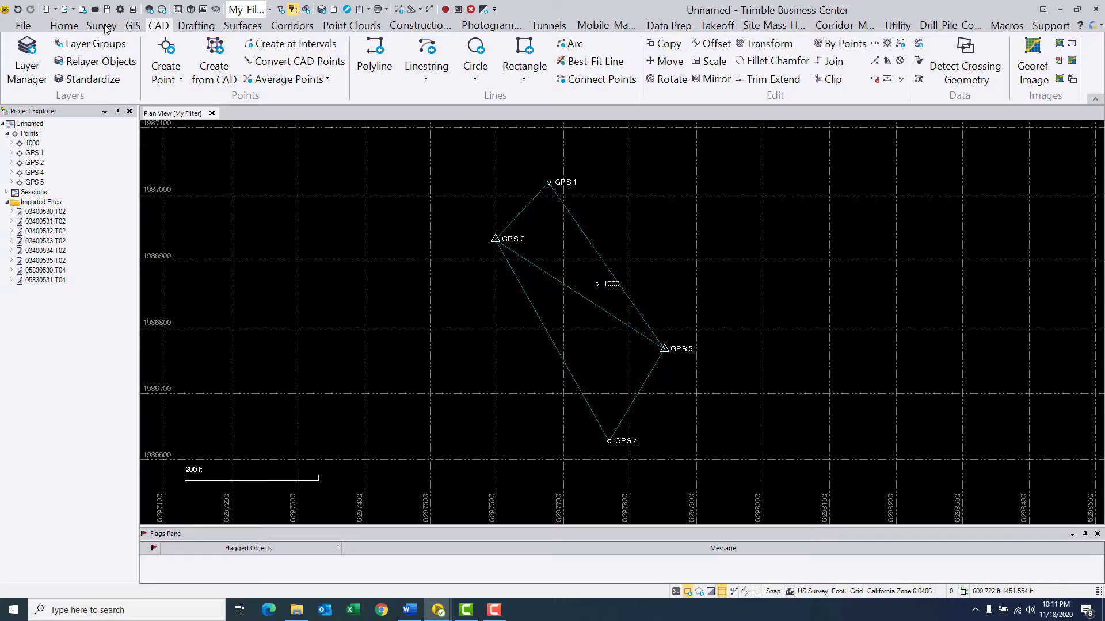
left_click(100, 26)
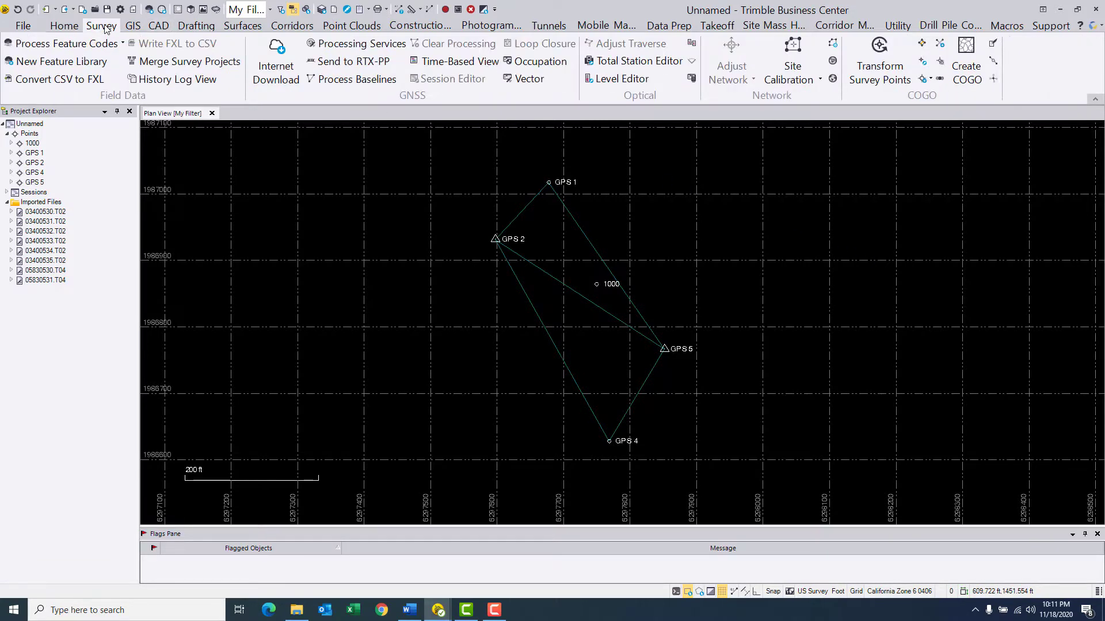
mouse_move(276, 60)
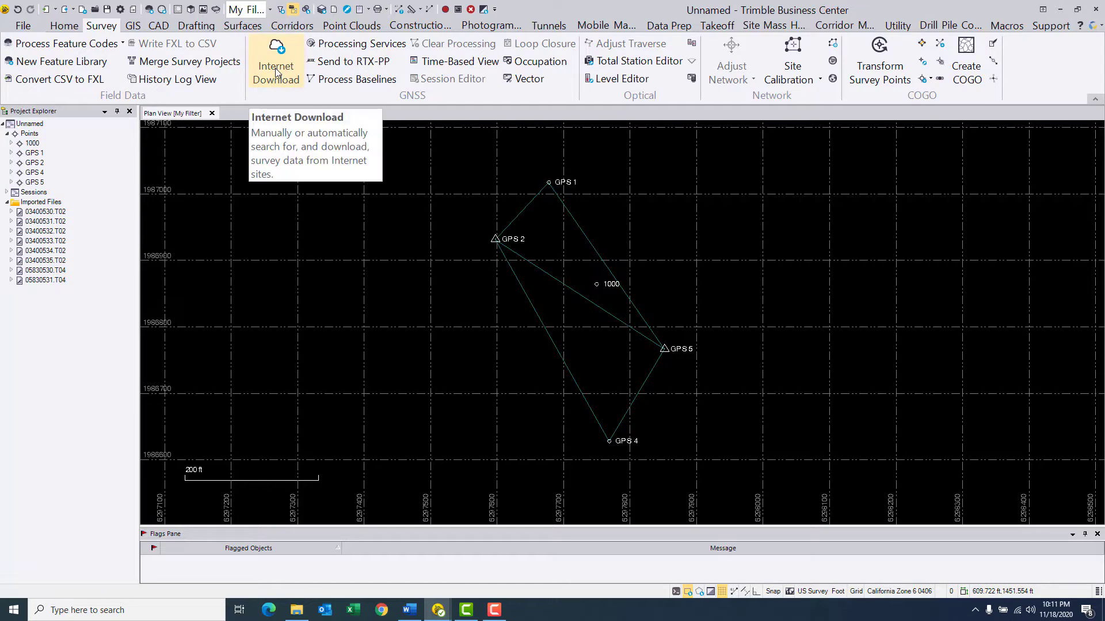
left_click(276, 60)
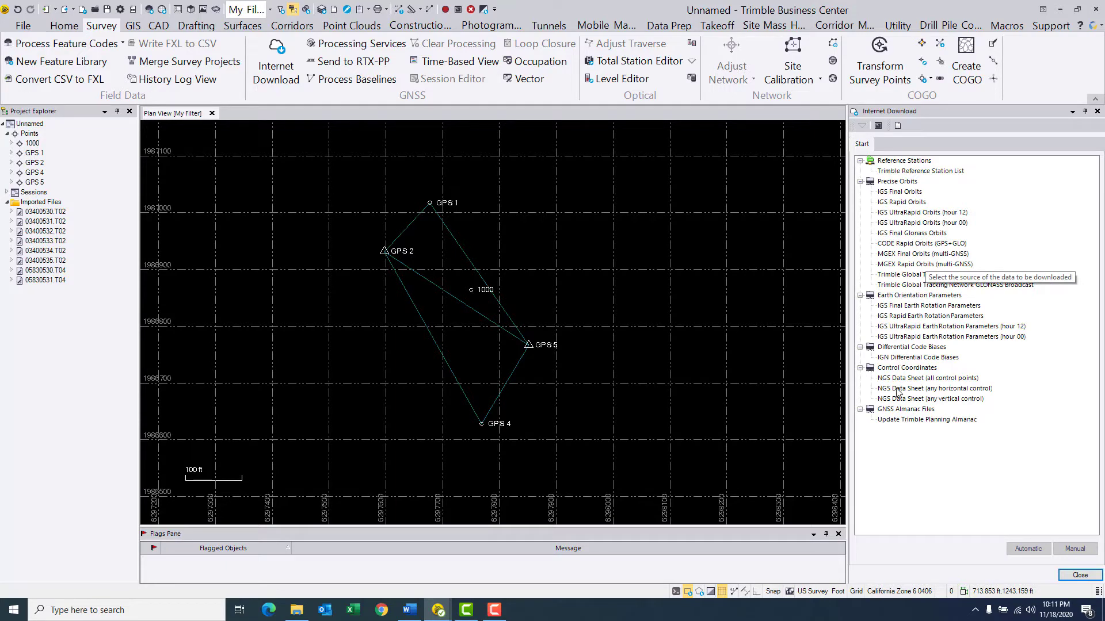
left_click(935, 388)
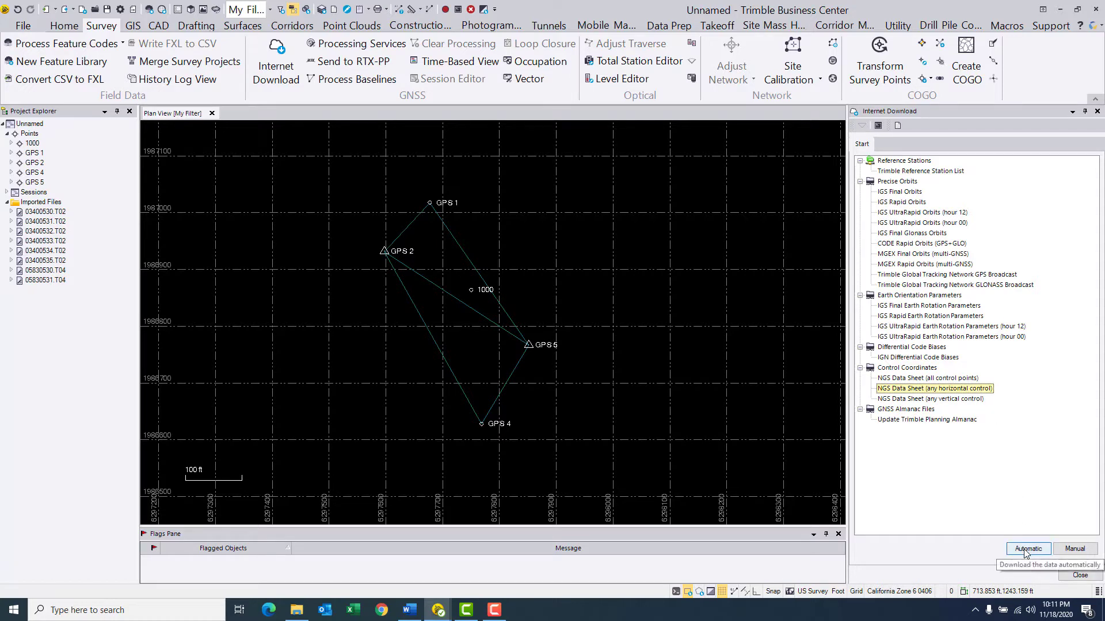
Step: Search NGS horizontal control within 3 miles of the project center, in Global coordinates
left_click(1027, 549)
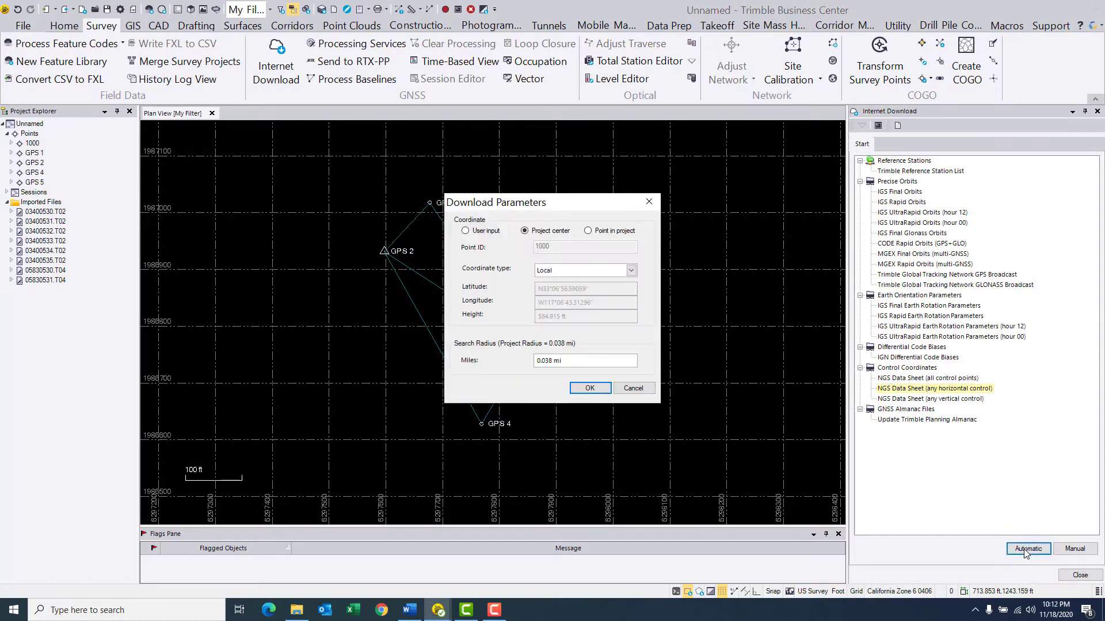
mouse_move(467, 230)
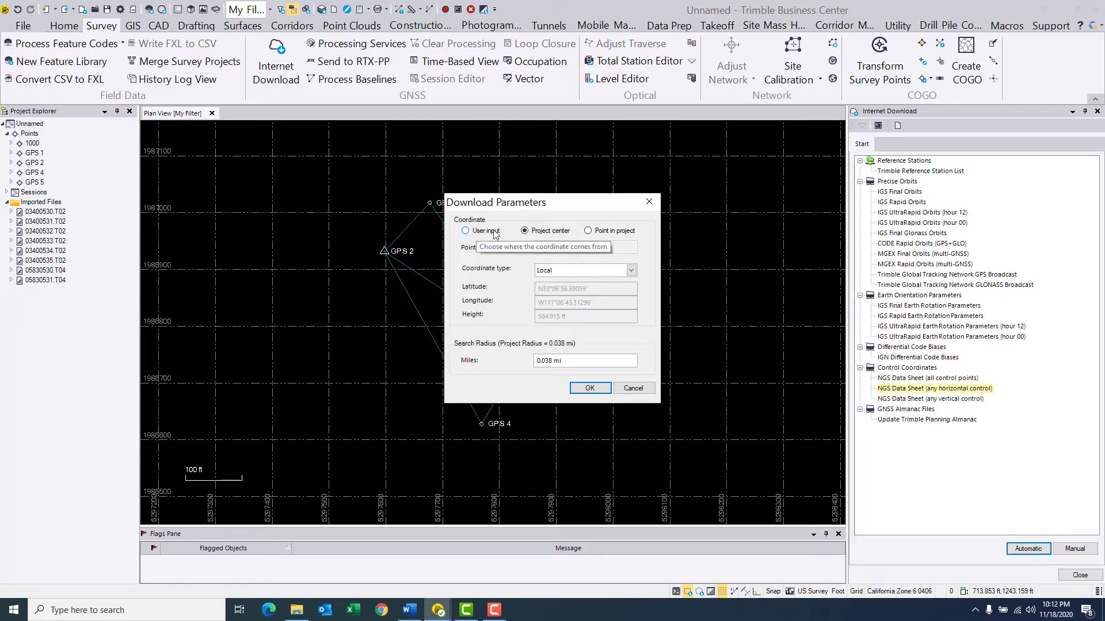
left_click(525, 230)
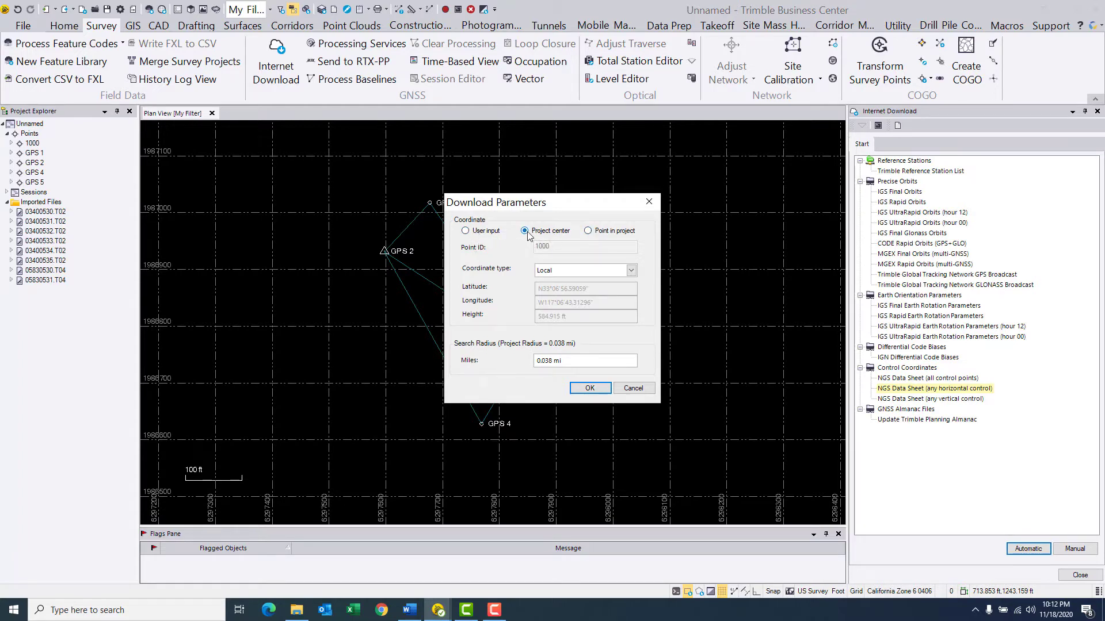
mouse_move(590, 236)
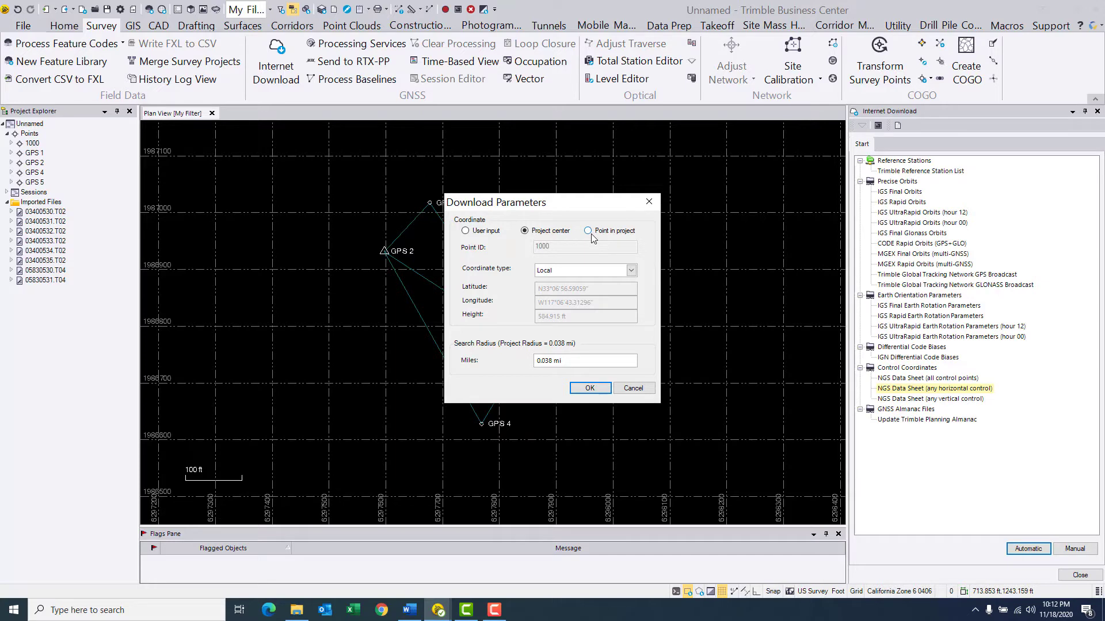
left_click(628, 270)
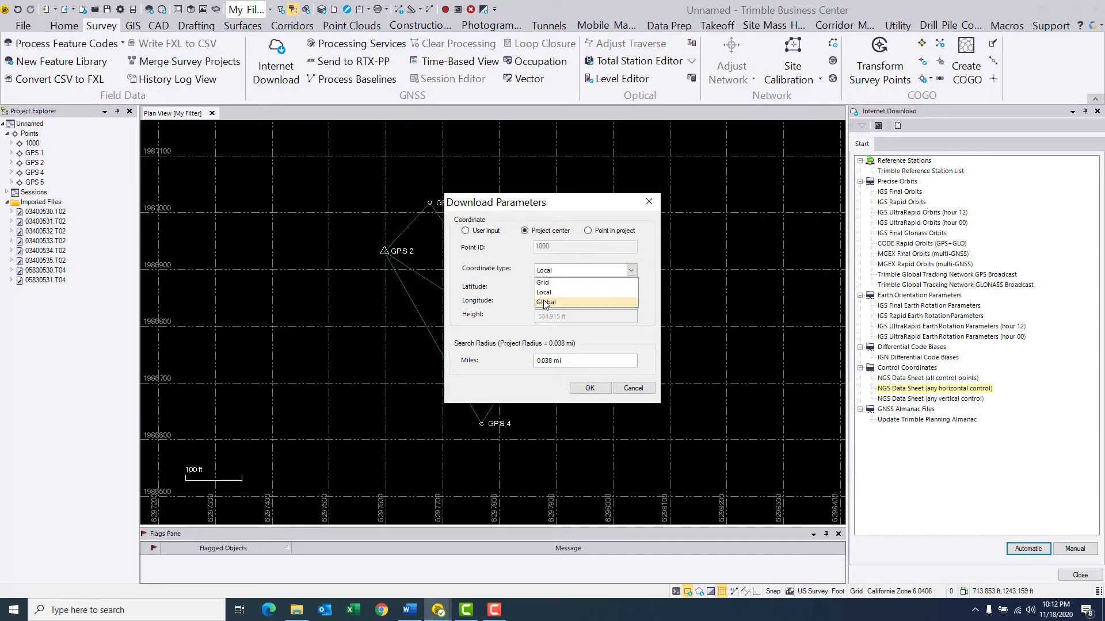
left_click(546, 301)
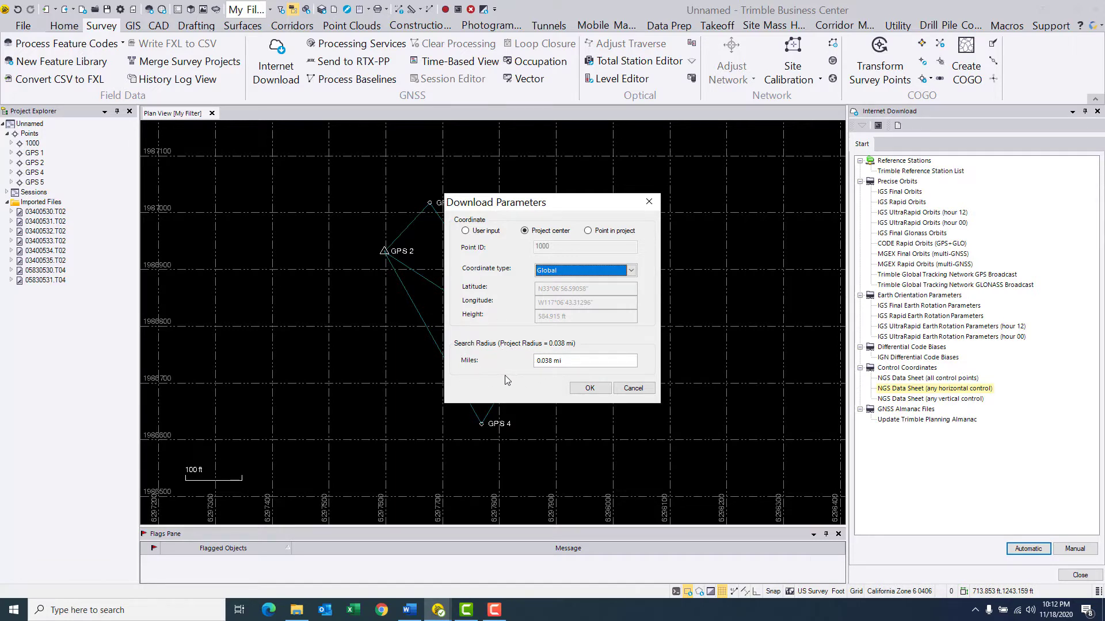
left_click(583, 360)
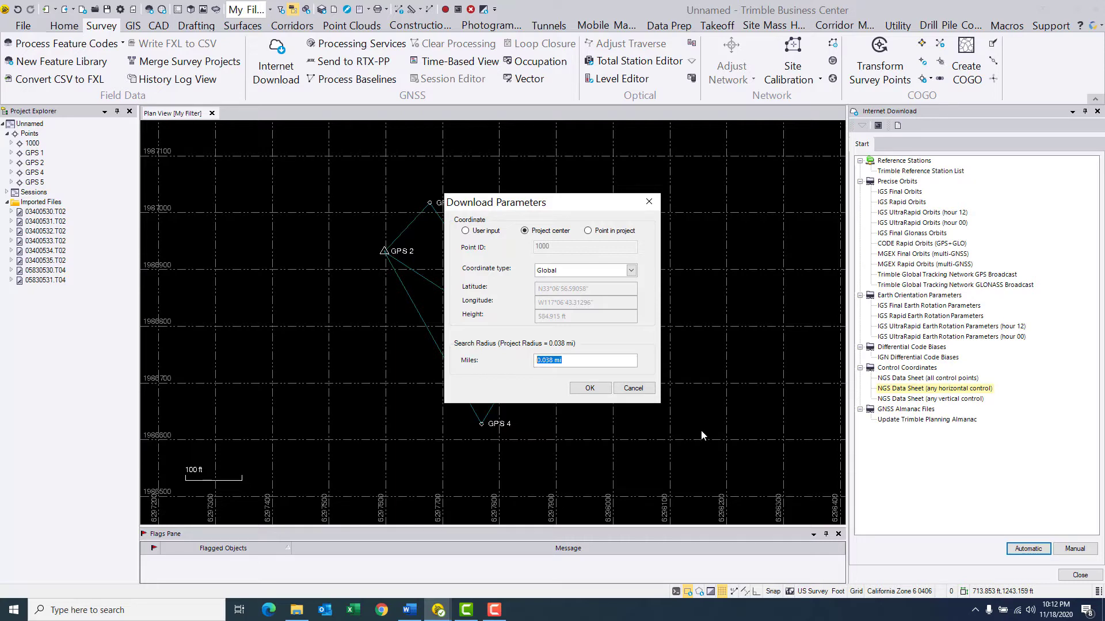
type("3")
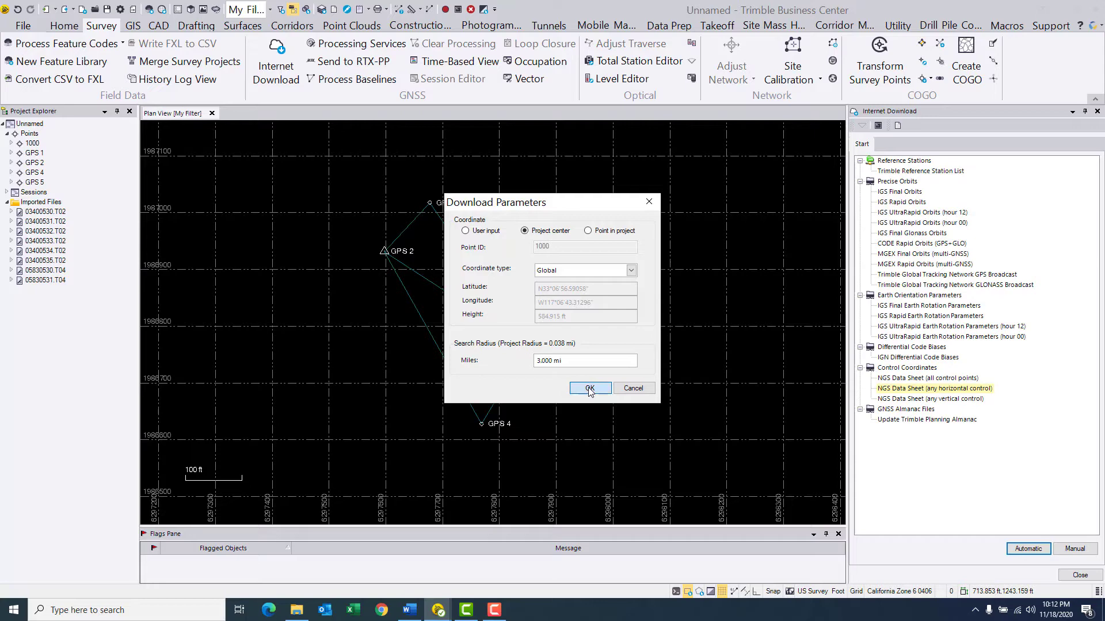
left_click(590, 388)
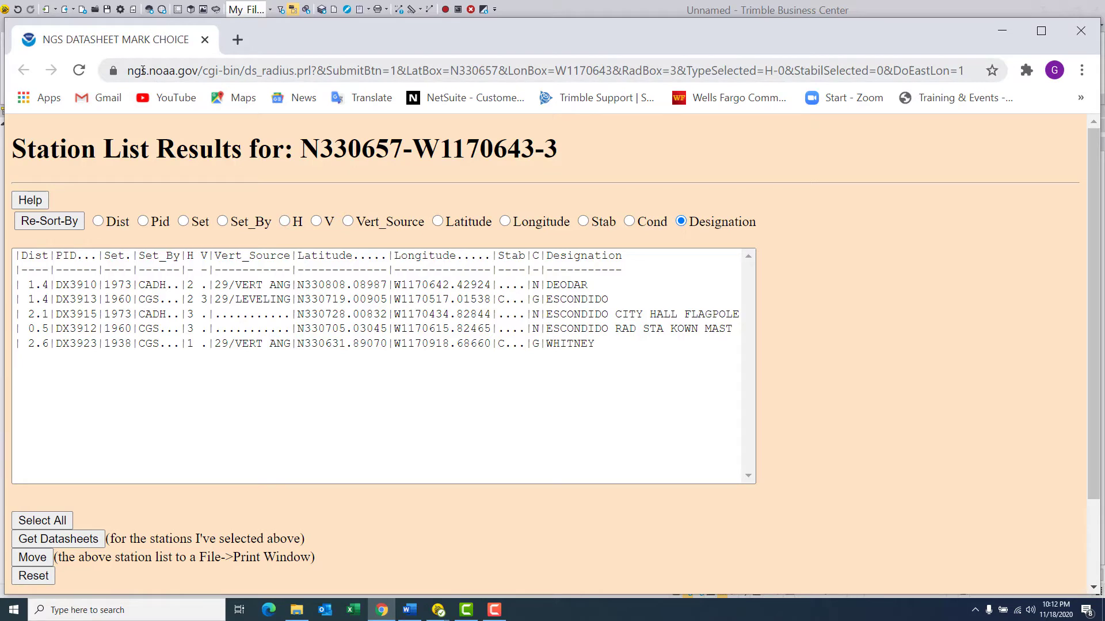
mouse_move(144, 266)
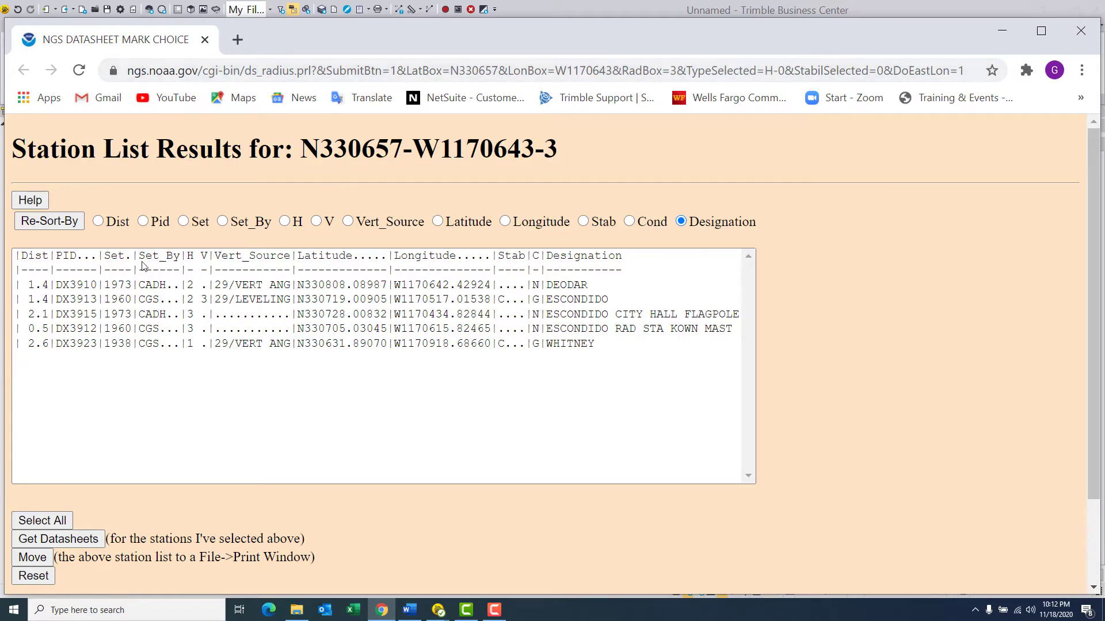
mouse_move(221, 332)
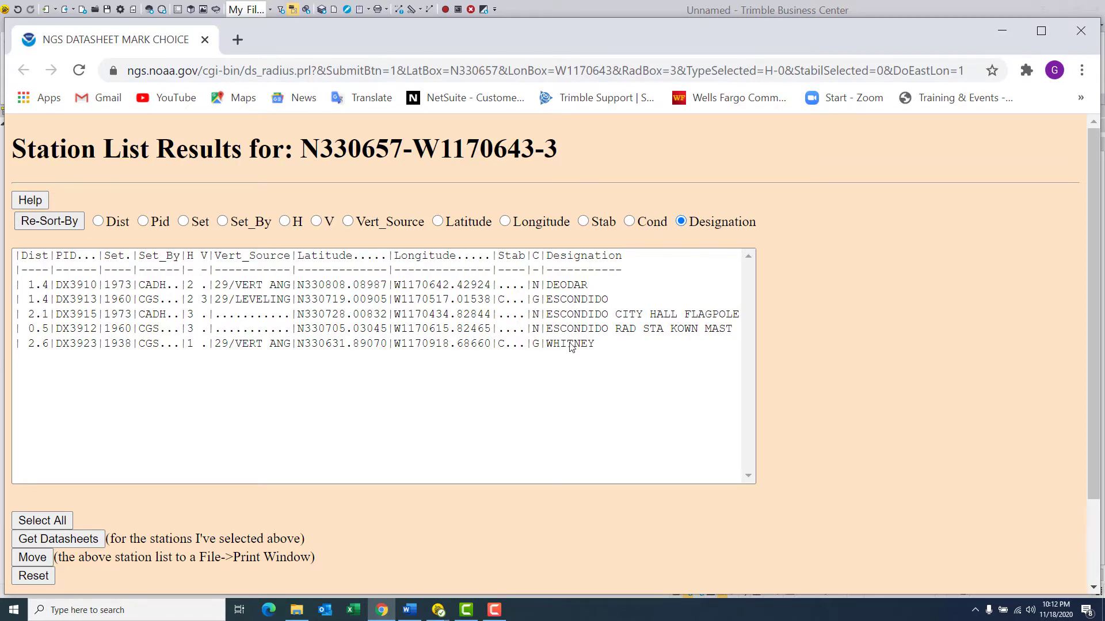
mouse_move(35, 345)
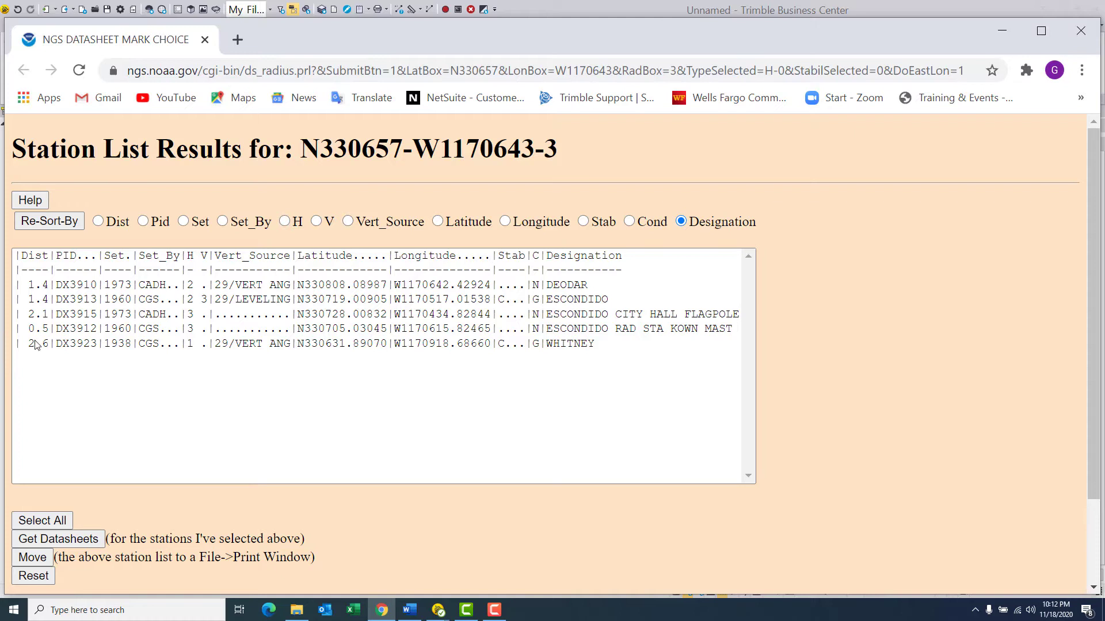
mouse_move(163, 357)
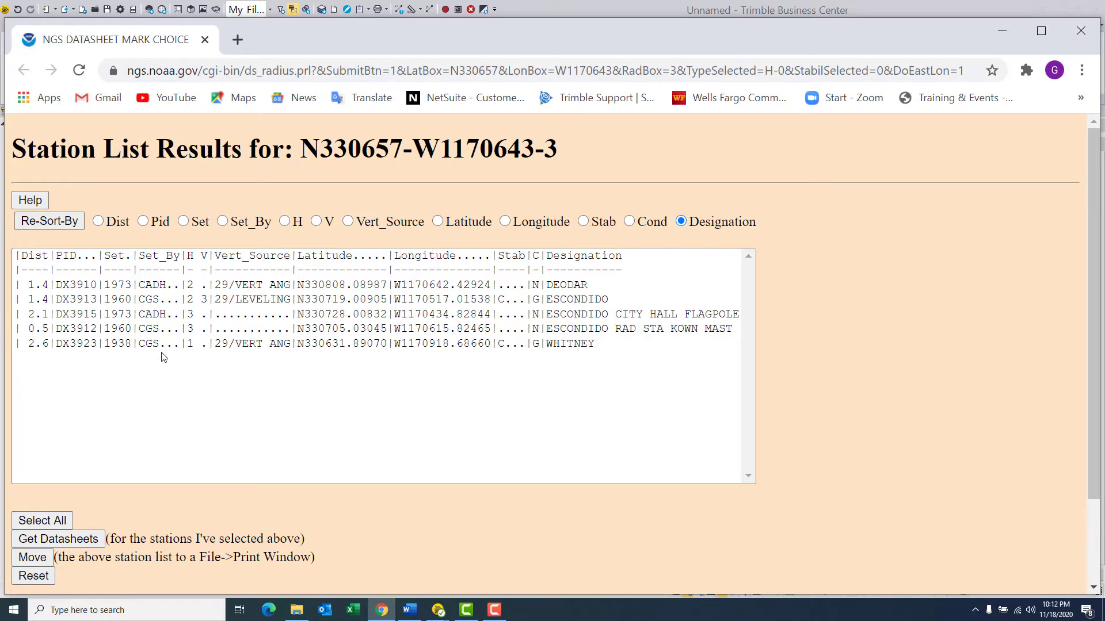
mouse_move(214, 366)
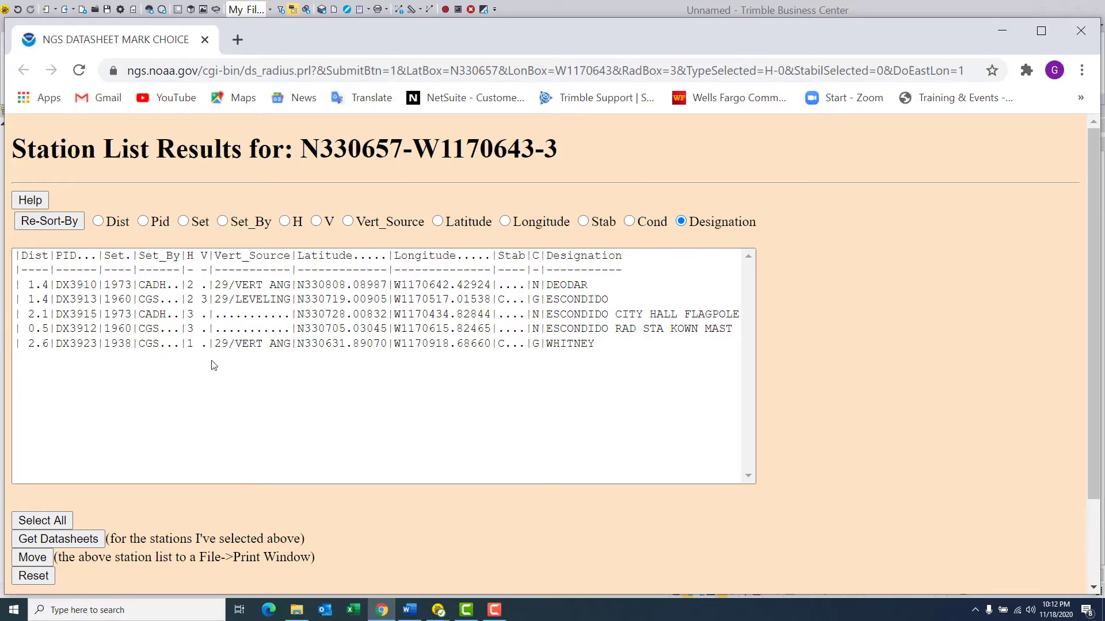
mouse_move(559, 362)
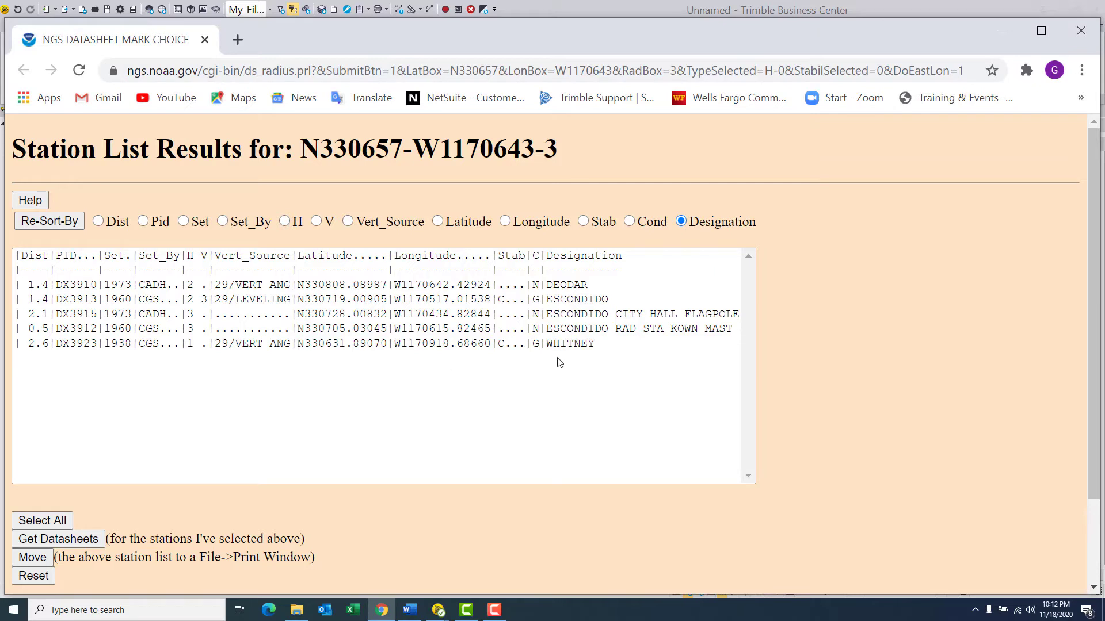
mouse_move(300, 377)
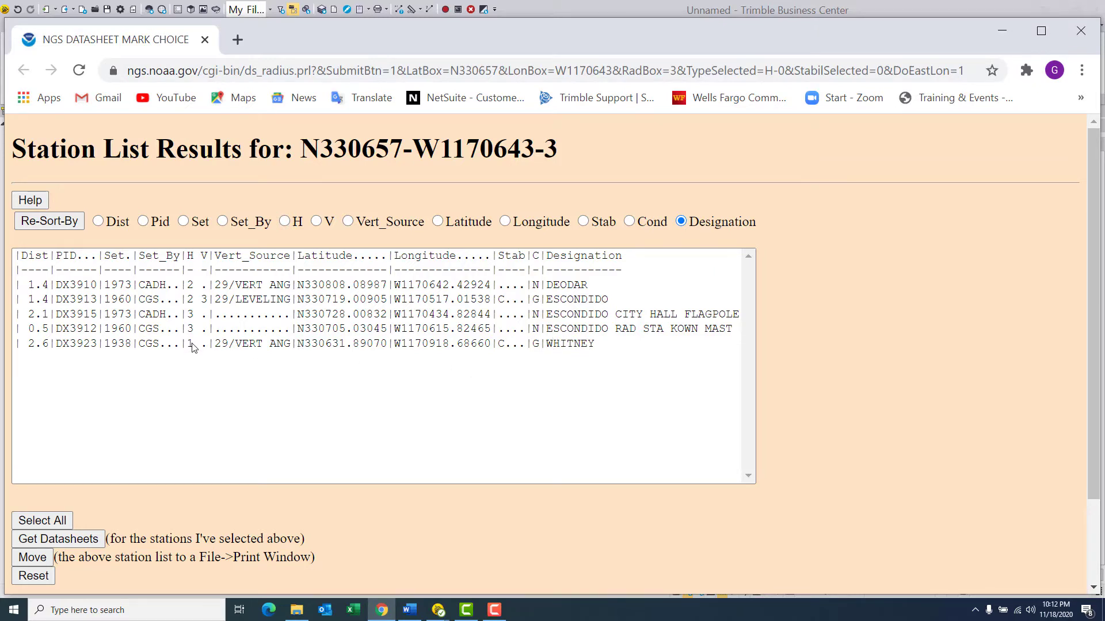
mouse_move(68, 349)
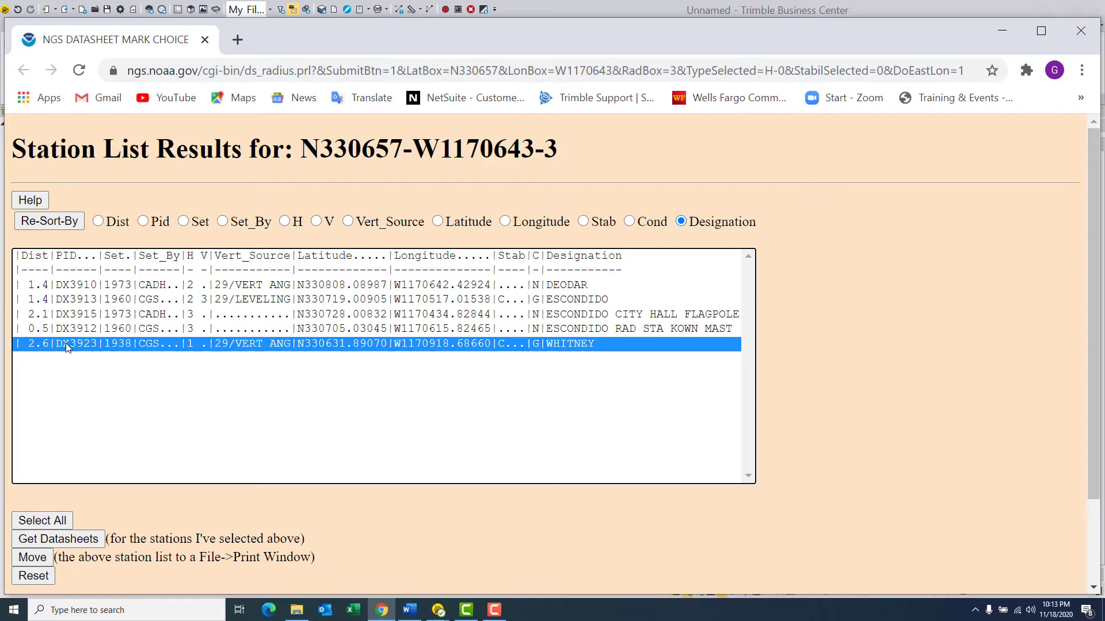
mouse_move(63, 506)
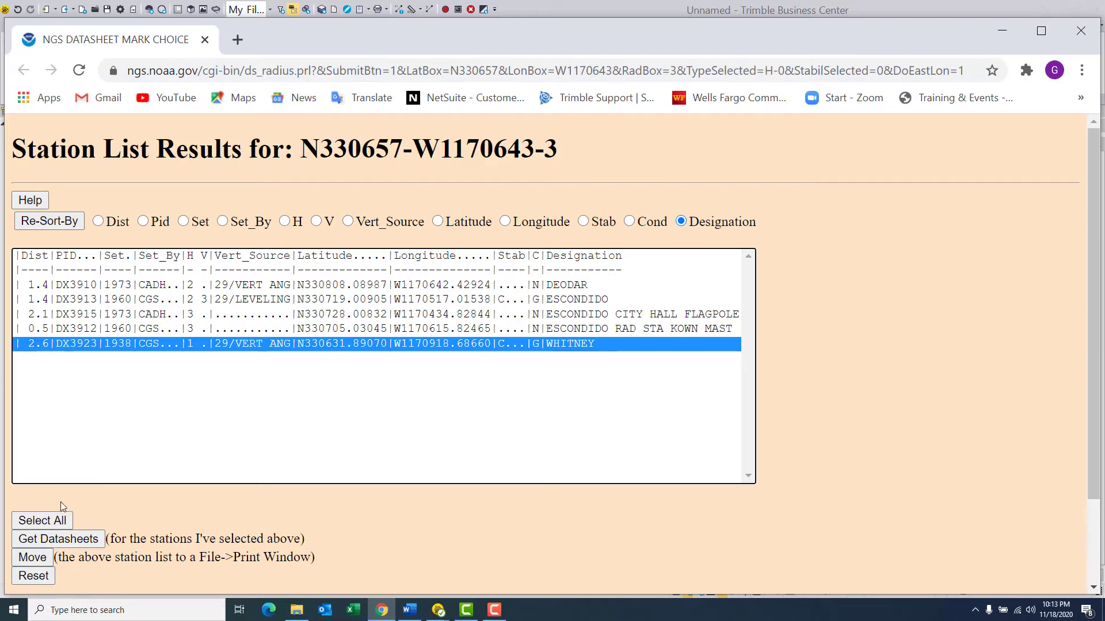
Step: Request the datasheet for station WHITNEY (DX3923)
left_click(59, 539)
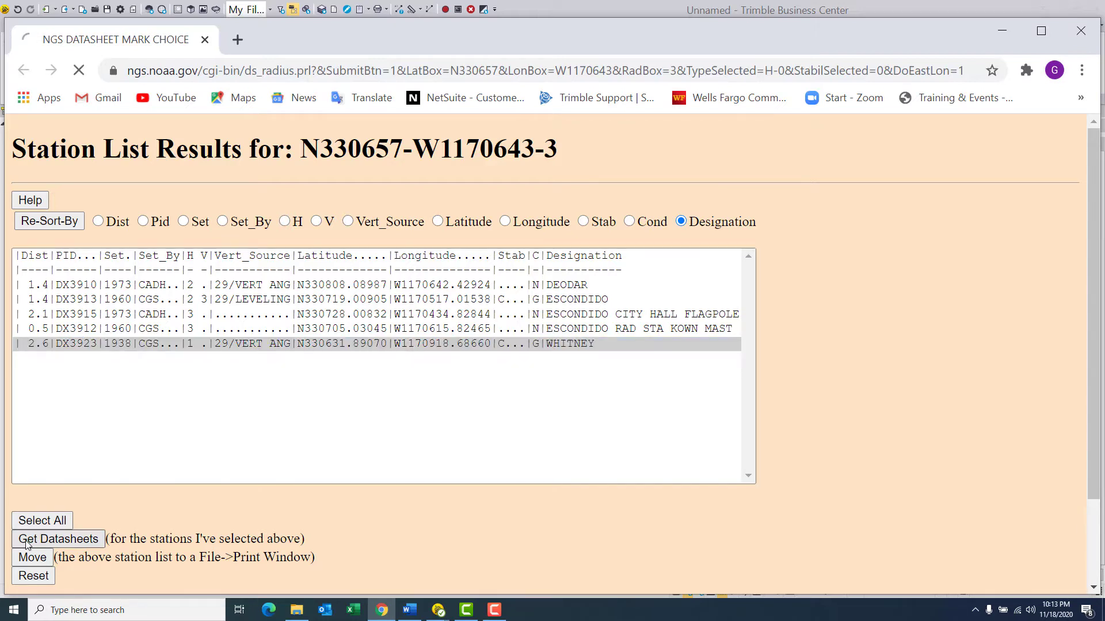
Step: Scroll the WHITNEY datasheet to its superseded control, history and station description
left_click(59, 539)
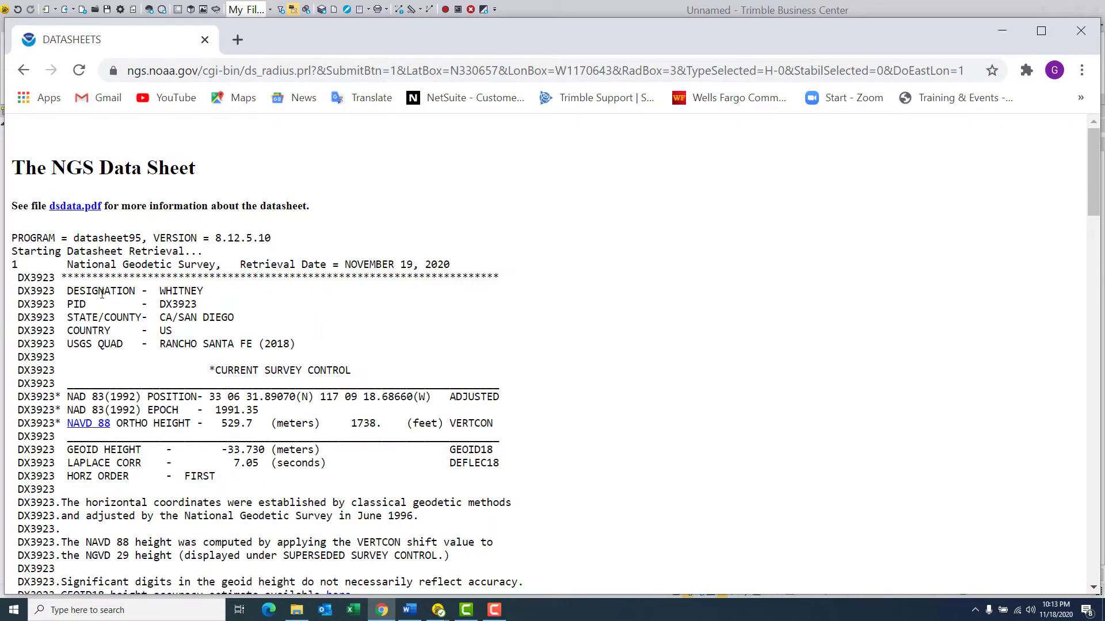
mouse_move(346, 364)
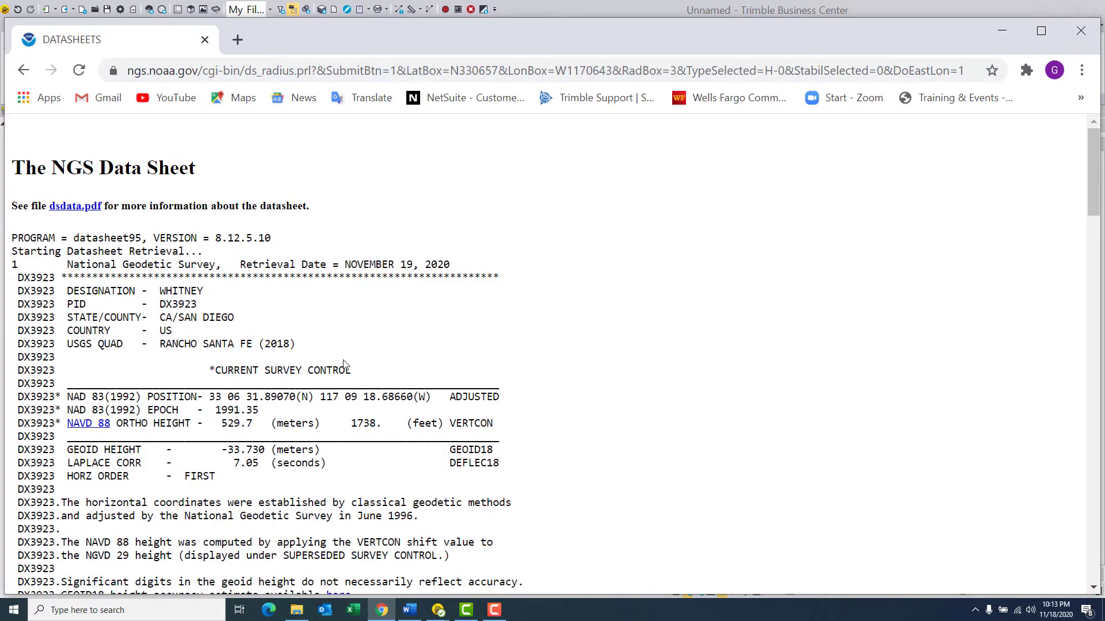
mouse_move(463, 323)
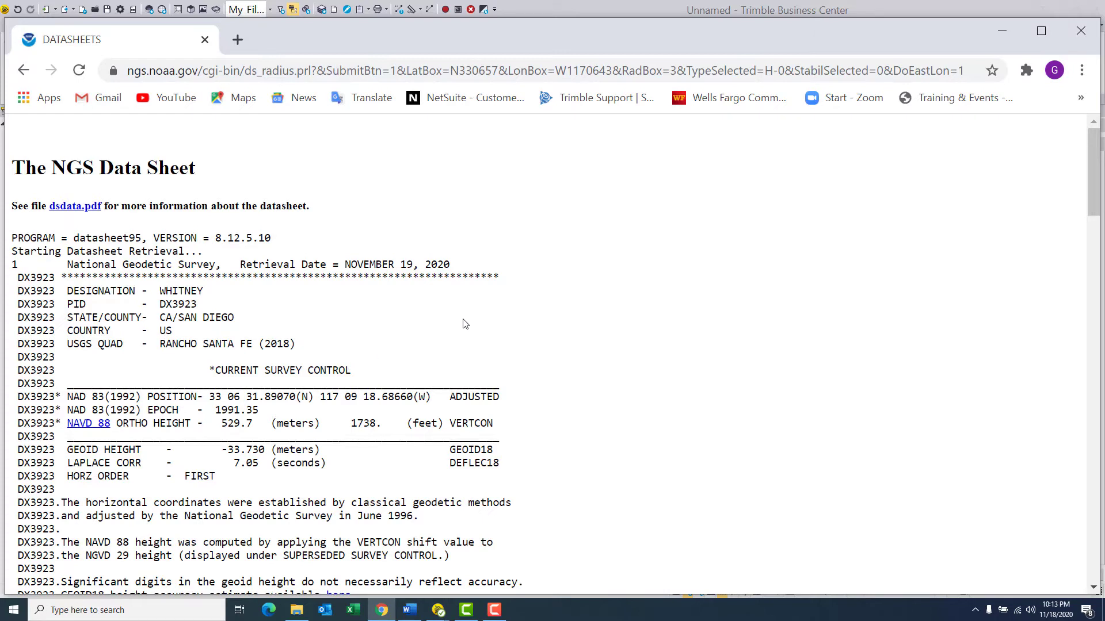
scroll("down", 3)
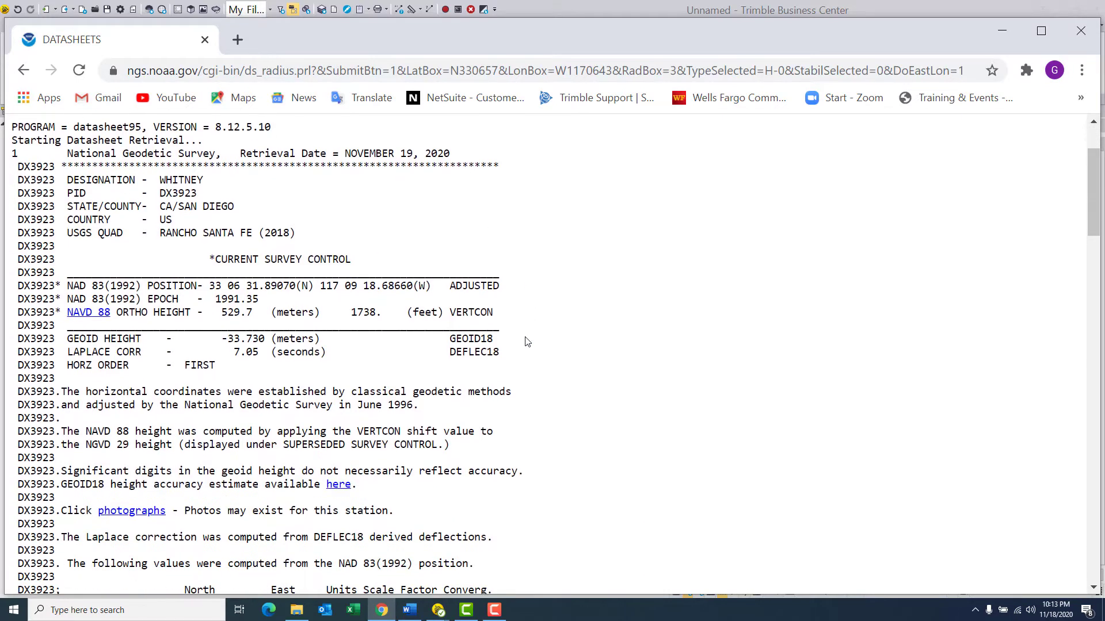
scroll("down", 3)
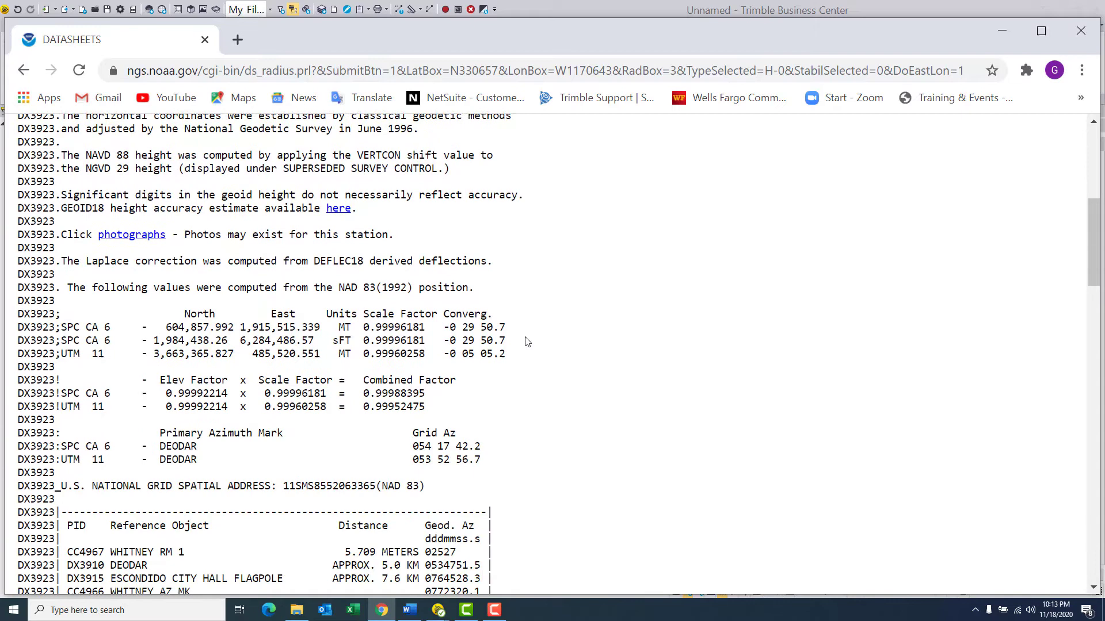
scroll("down", 3)
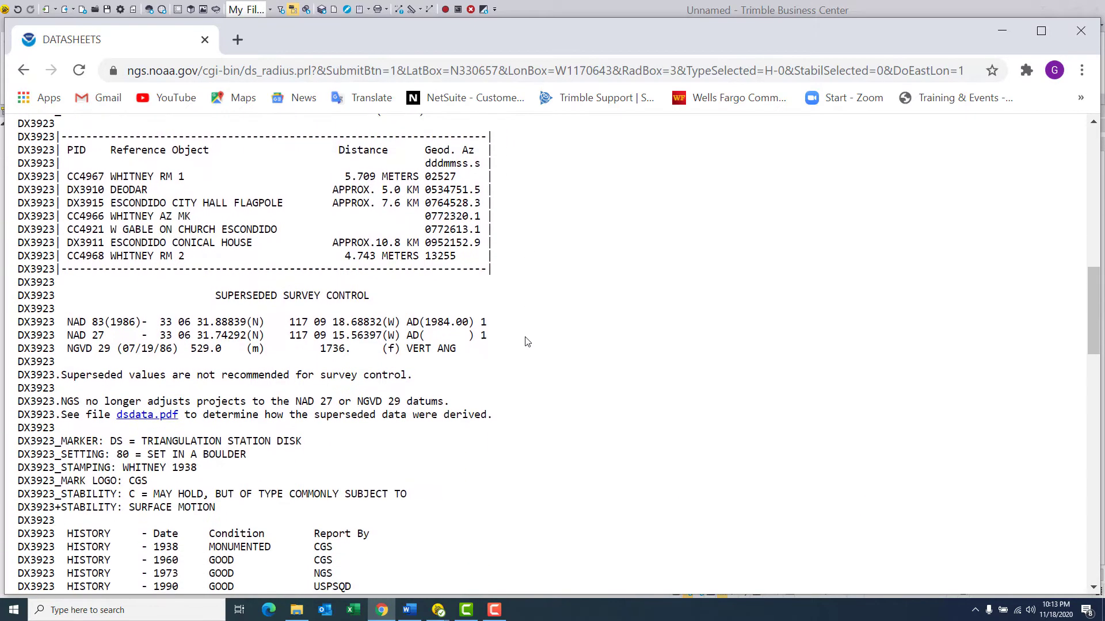
scroll("down", 3)
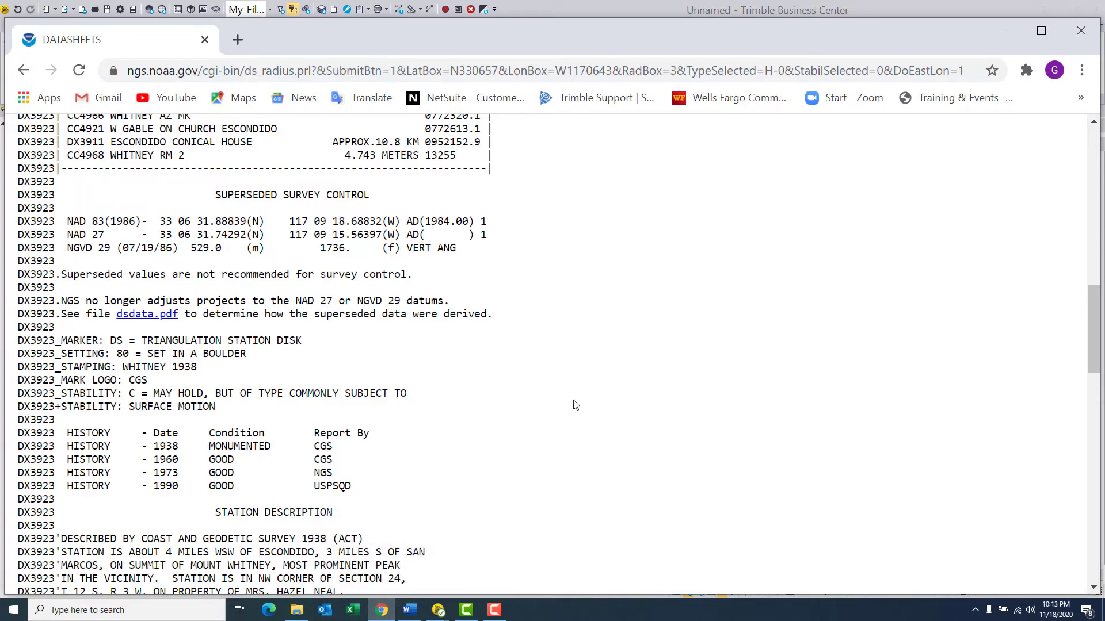
mouse_move(445, 387)
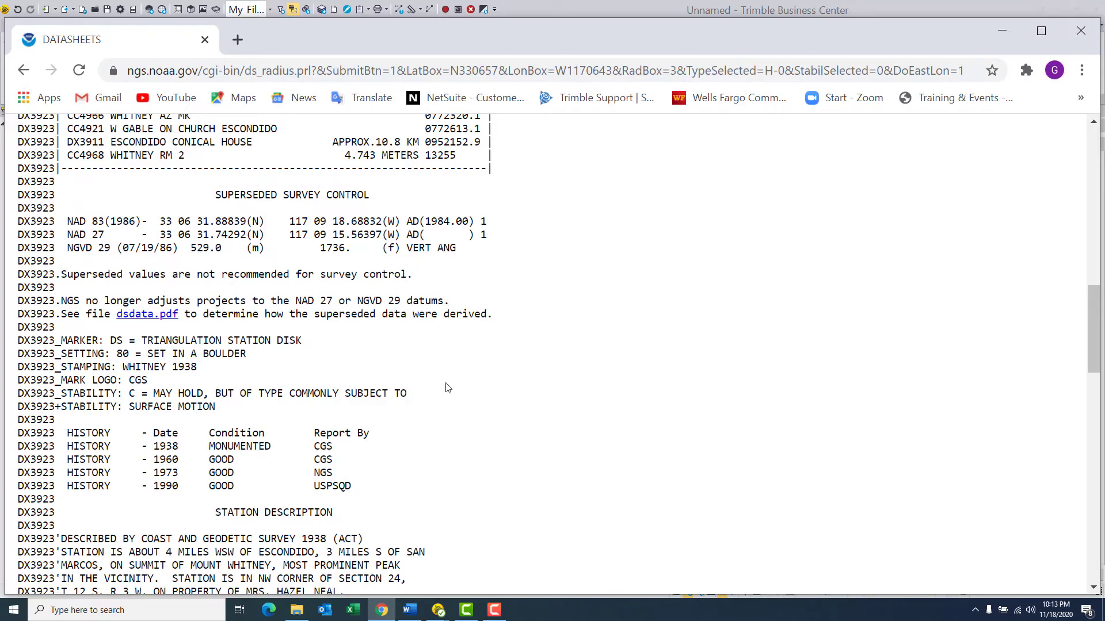
mouse_move(536, 366)
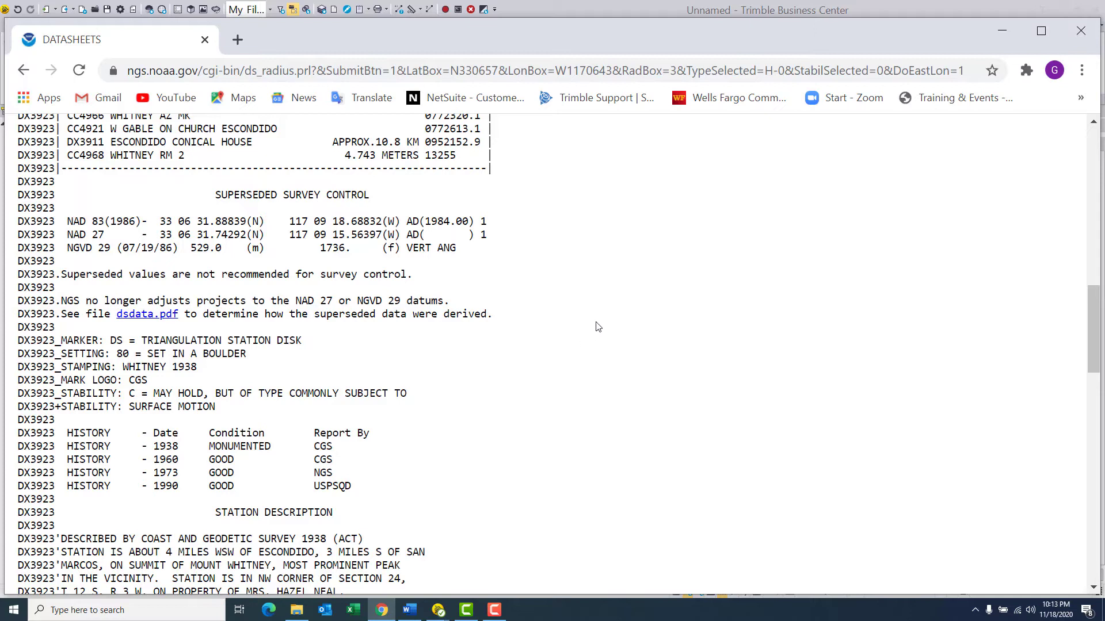
Step: Save the WHITNEY datasheet page as Whitney.html on the Desktop, overwriting the old copy
right_click(596, 326)
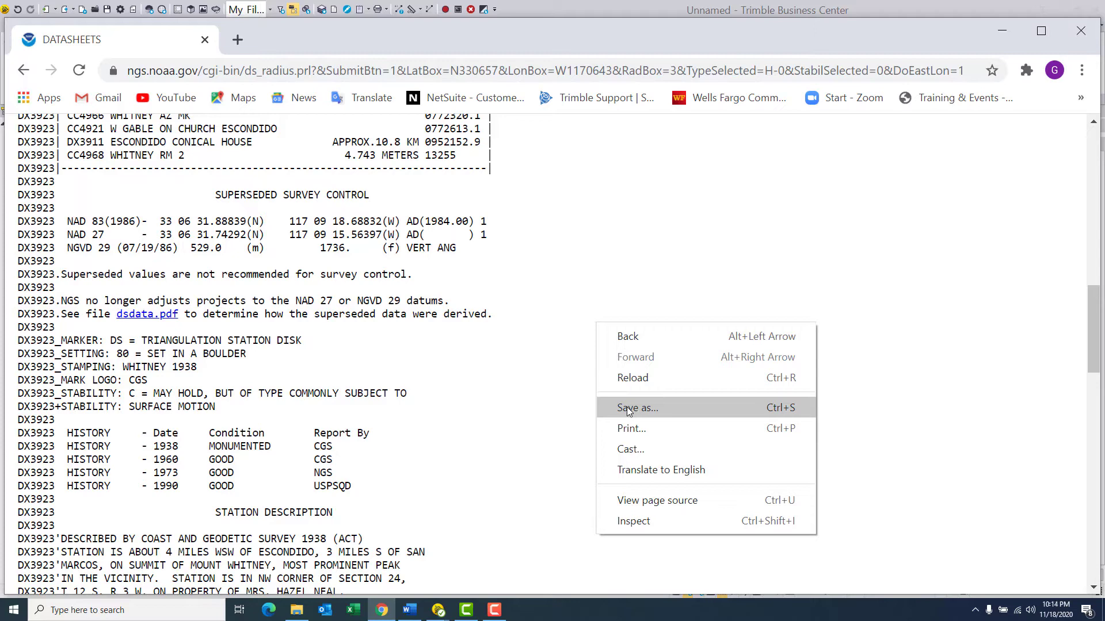
left_click(637, 408)
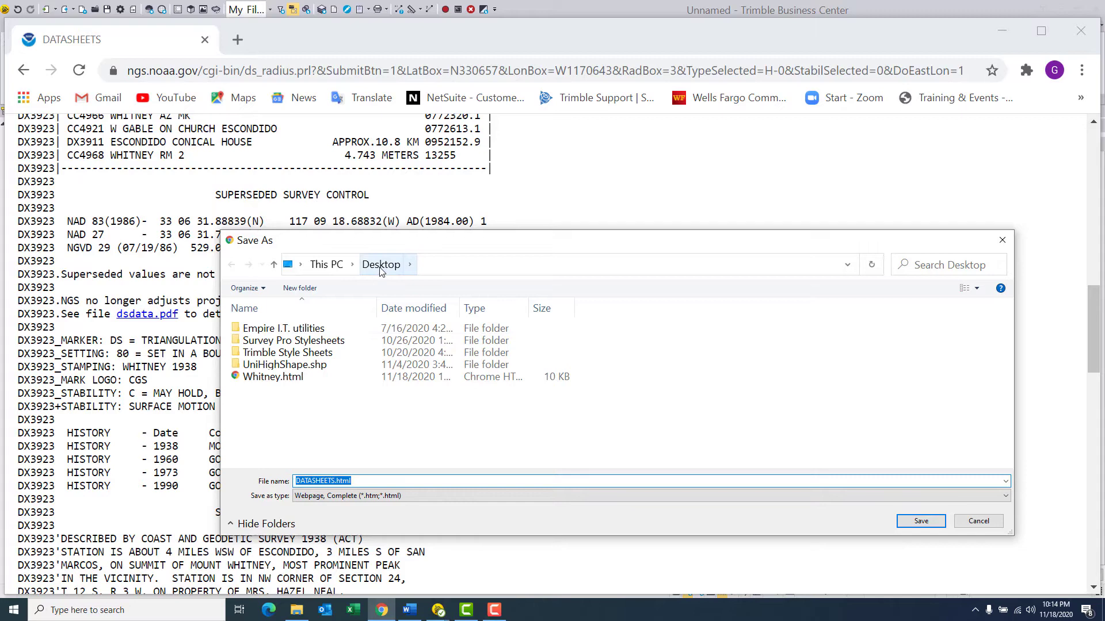
mouse_move(273, 376)
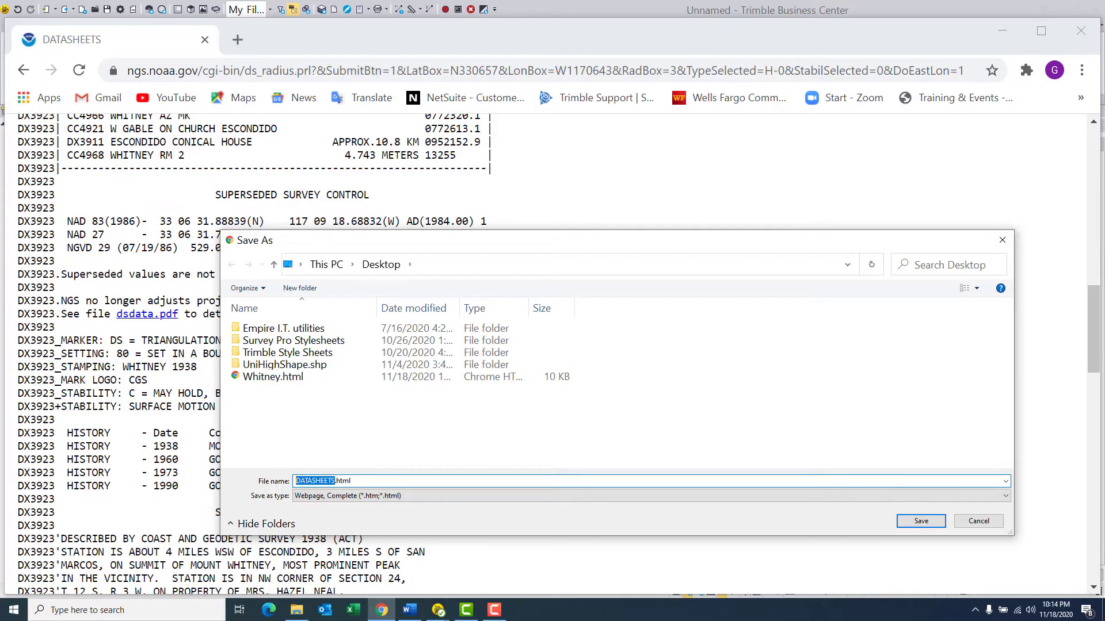
type("Whitney.html")
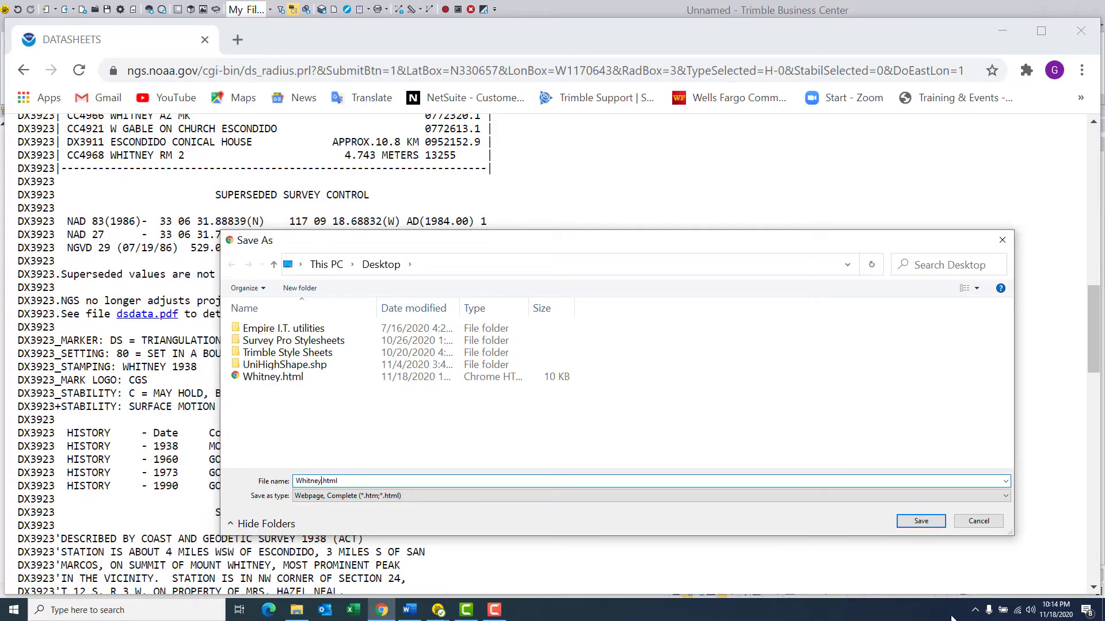
left_click(920, 522)
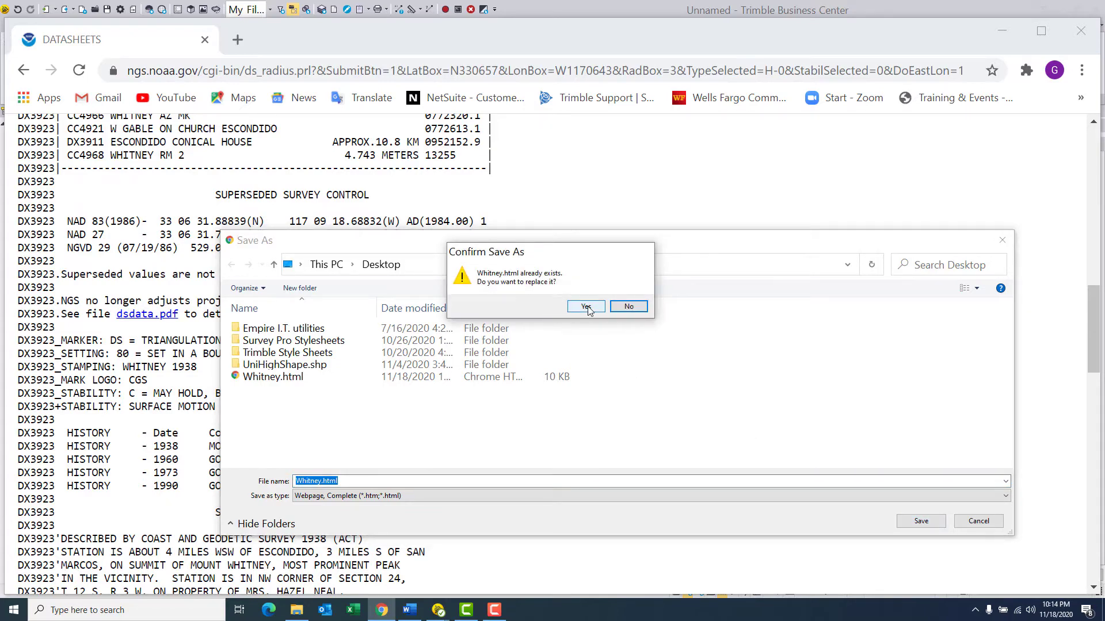
left_click(584, 307)
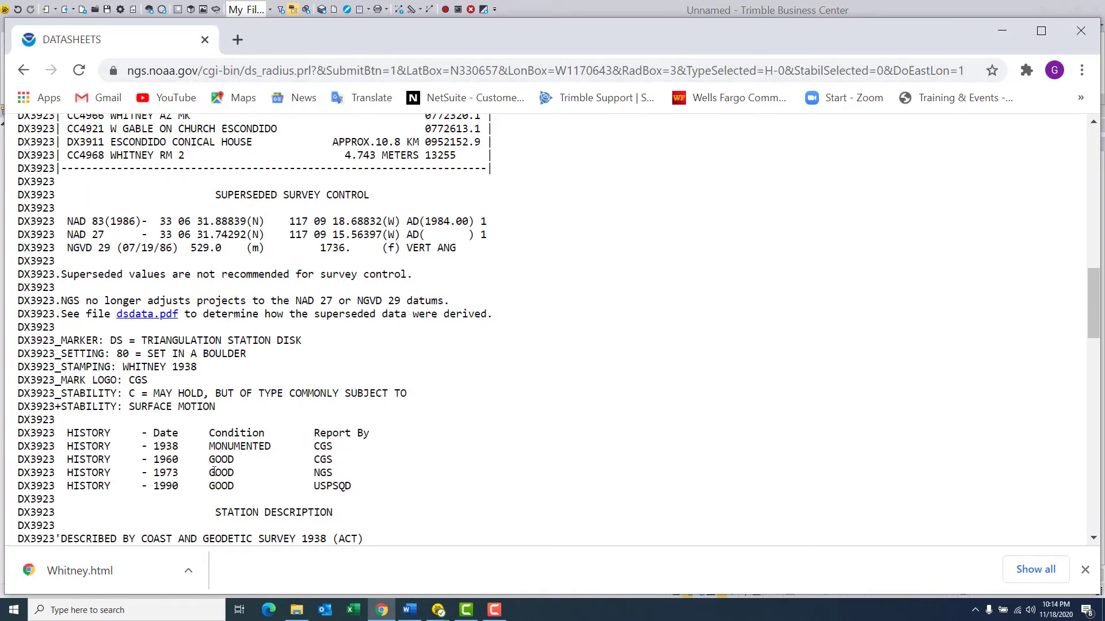
mouse_move(1039, 156)
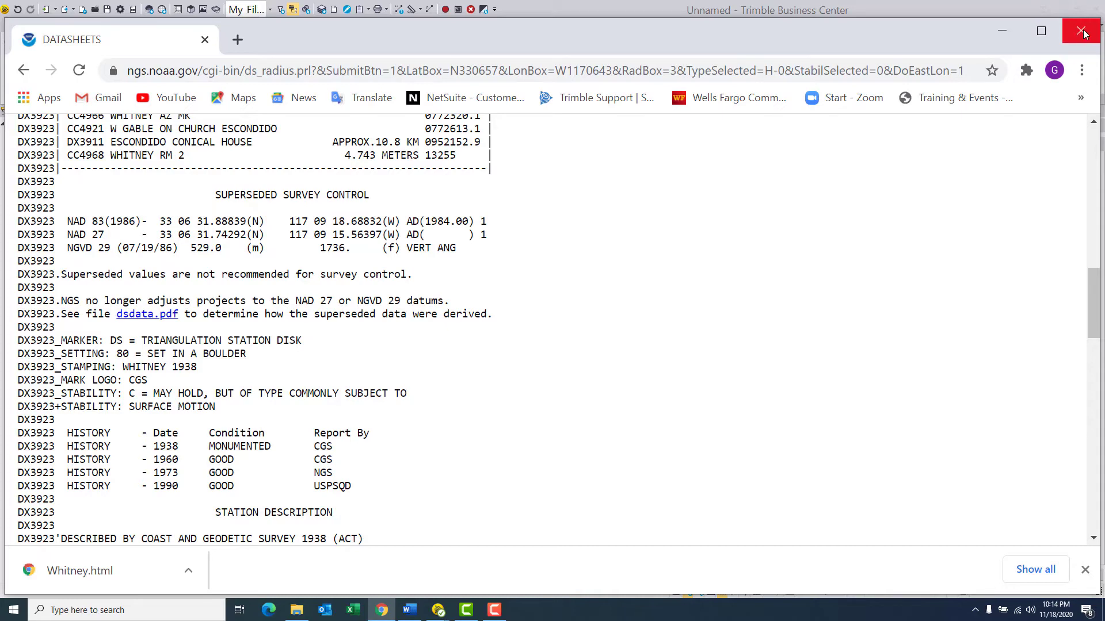
Step: Close Chrome and the Internet Download pane, then restore down the TBC window
left_click(1083, 33)
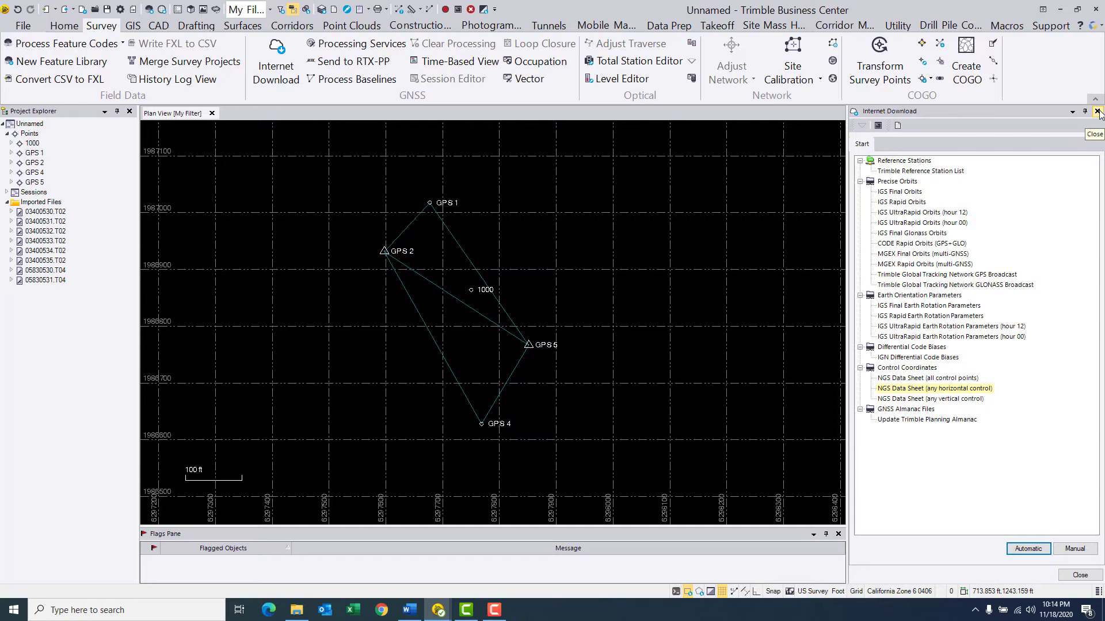
left_click(1096, 110)
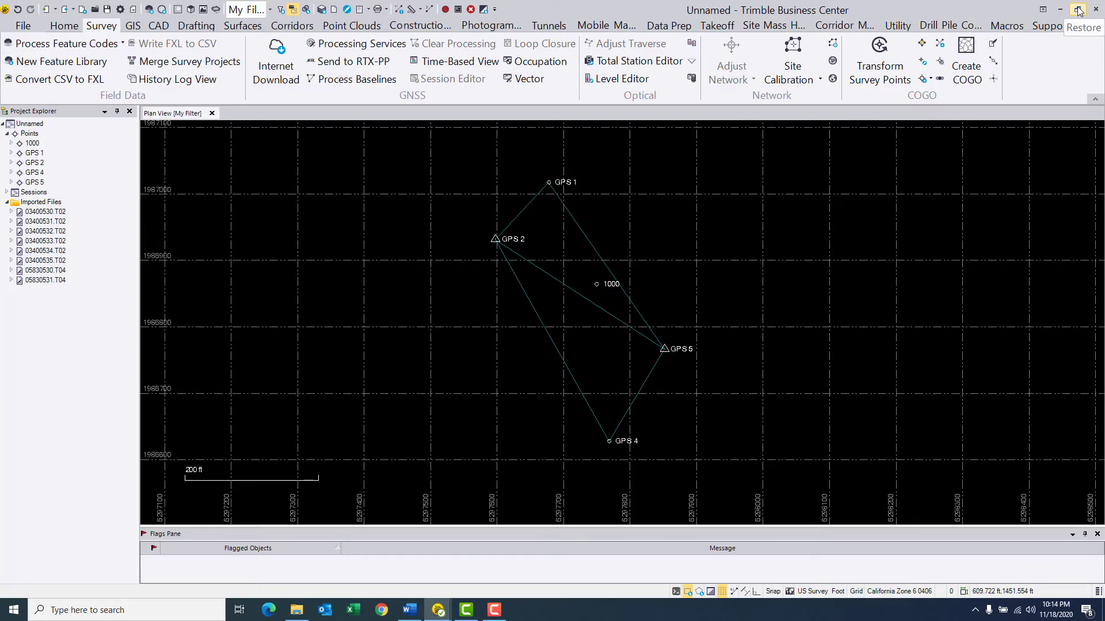
left_click(1077, 10)
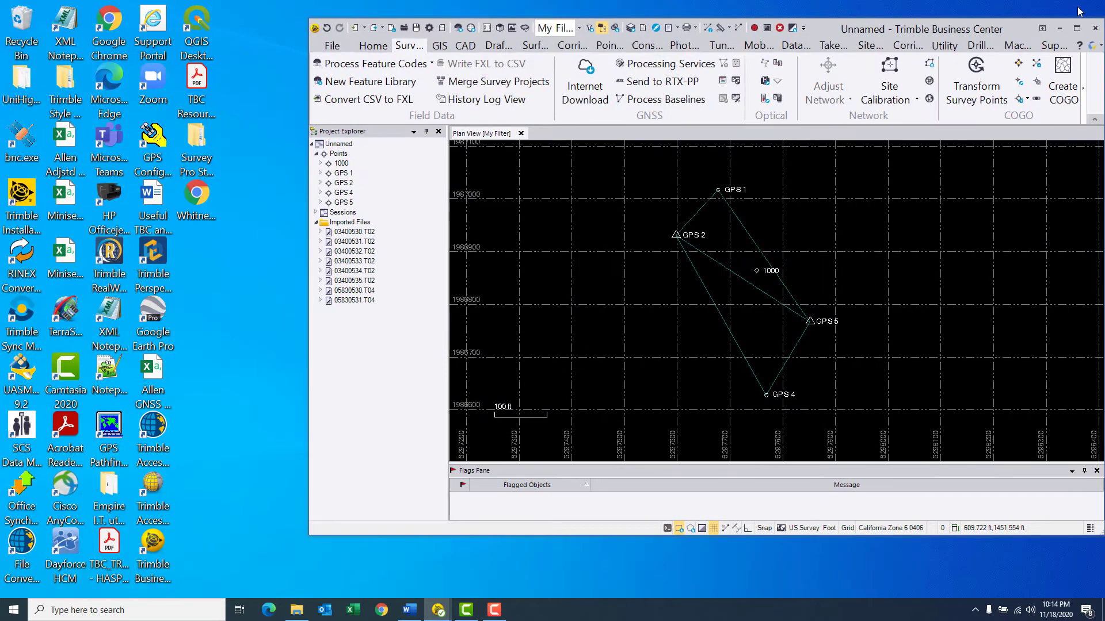
mouse_move(195, 191)
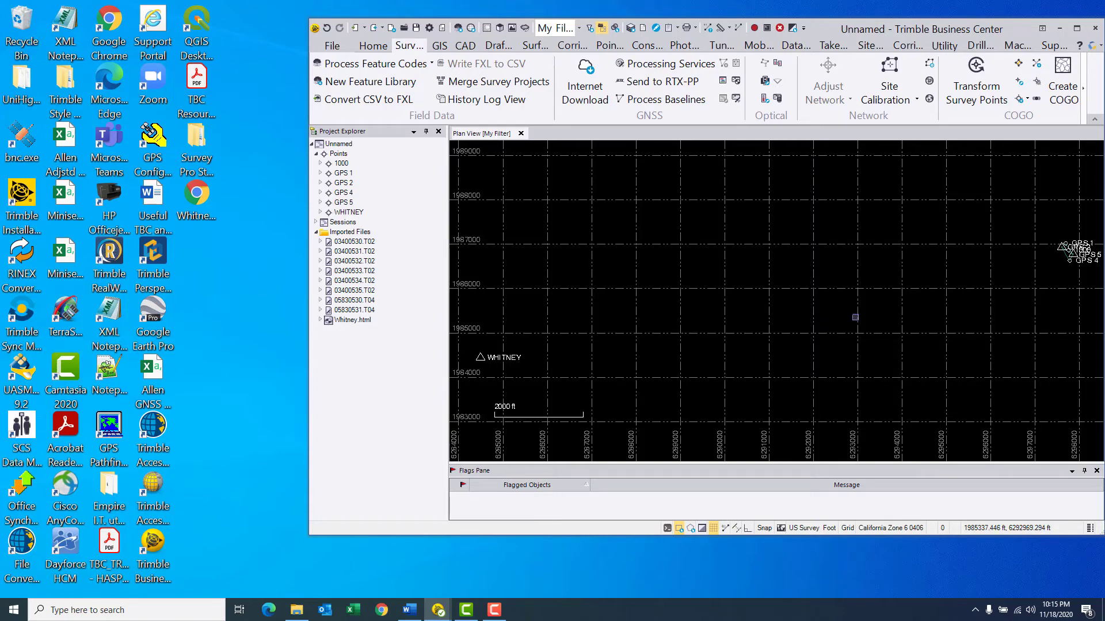
Step: Maximize the Trimble Business Center window once Whitney.html is imported
left_click(1077, 28)
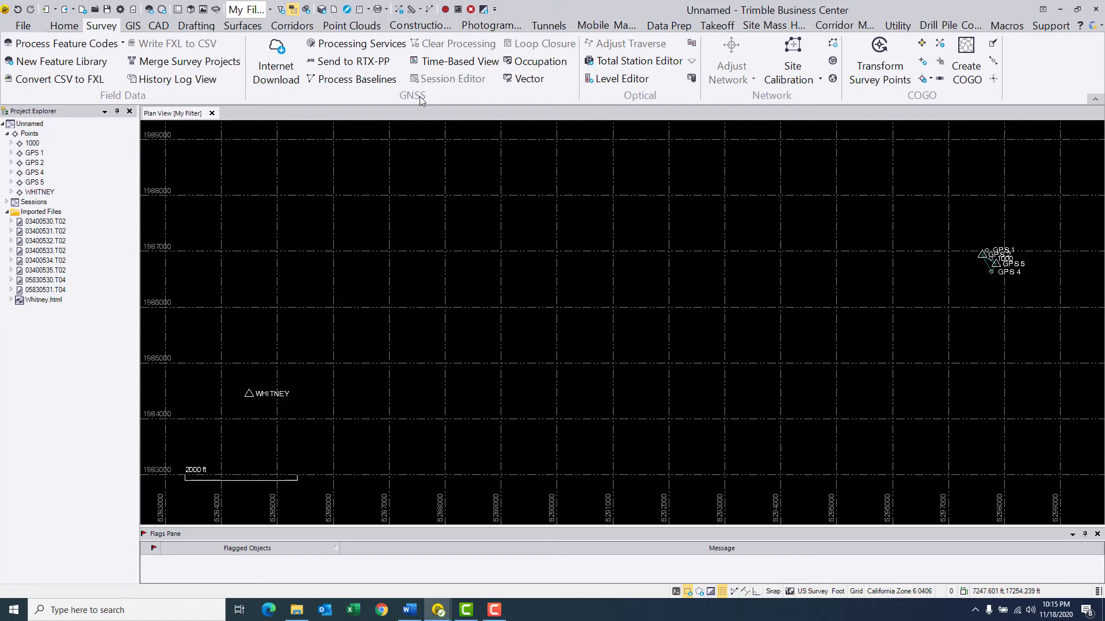
mouse_move(412, 10)
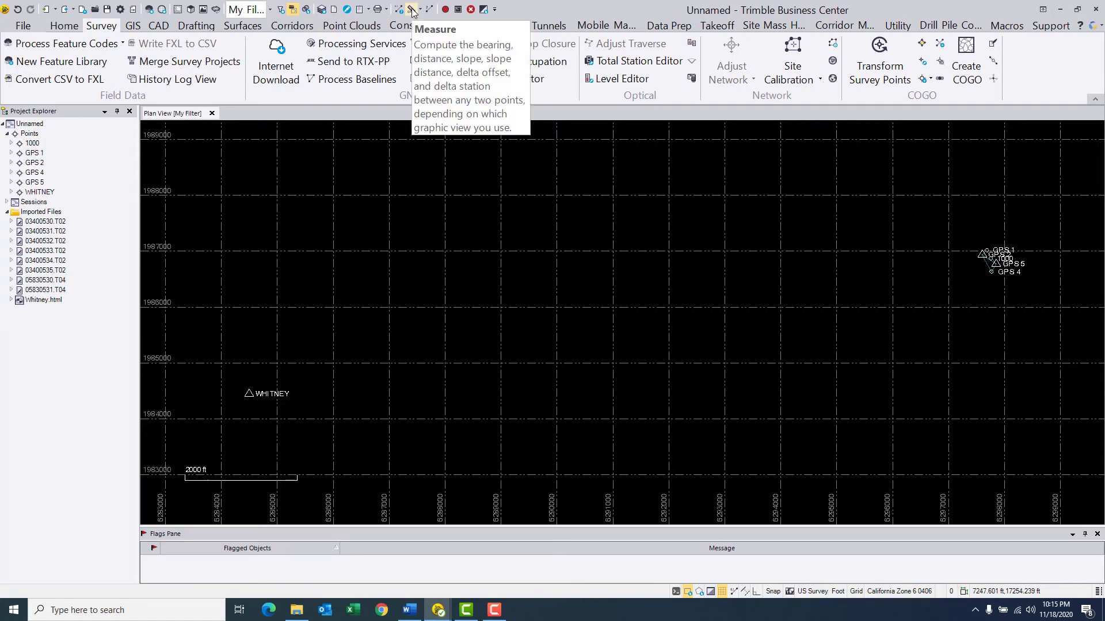
Step: Measure from WHITNEY to GPS 5 (13,566.240 ft horizontal), then close the measuring pane
left_click(412, 9)
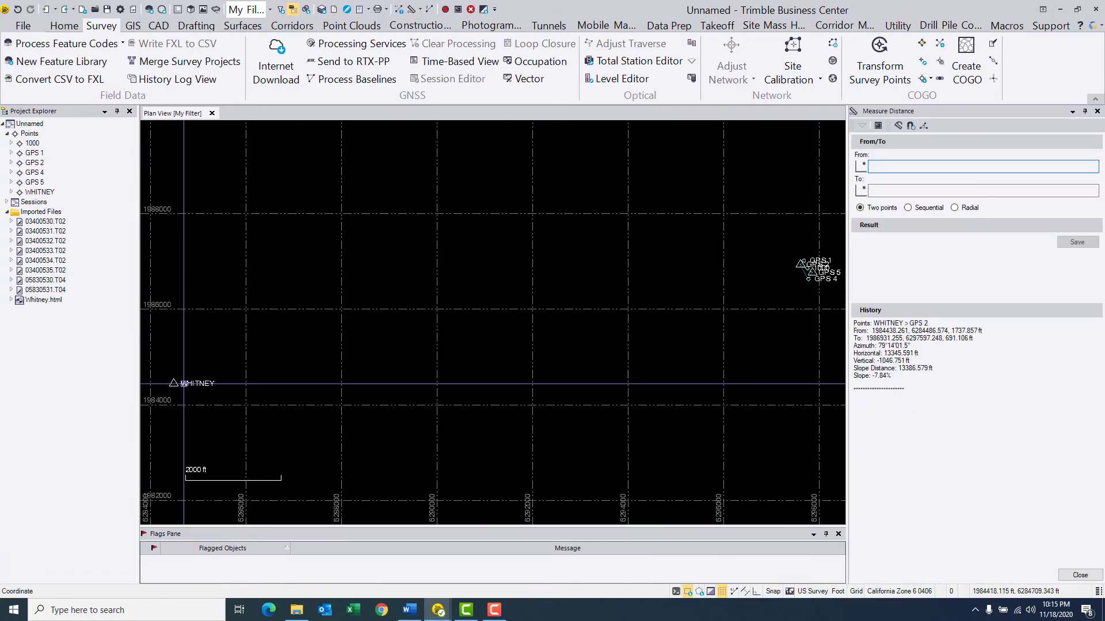
left_click(173, 383)
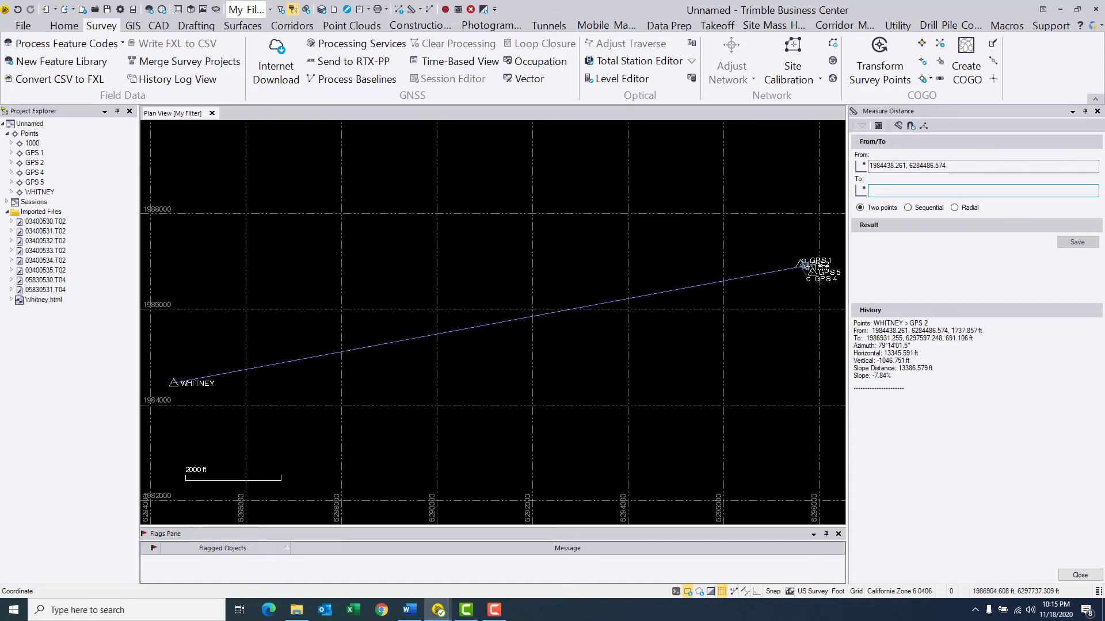
left_click(812, 271)
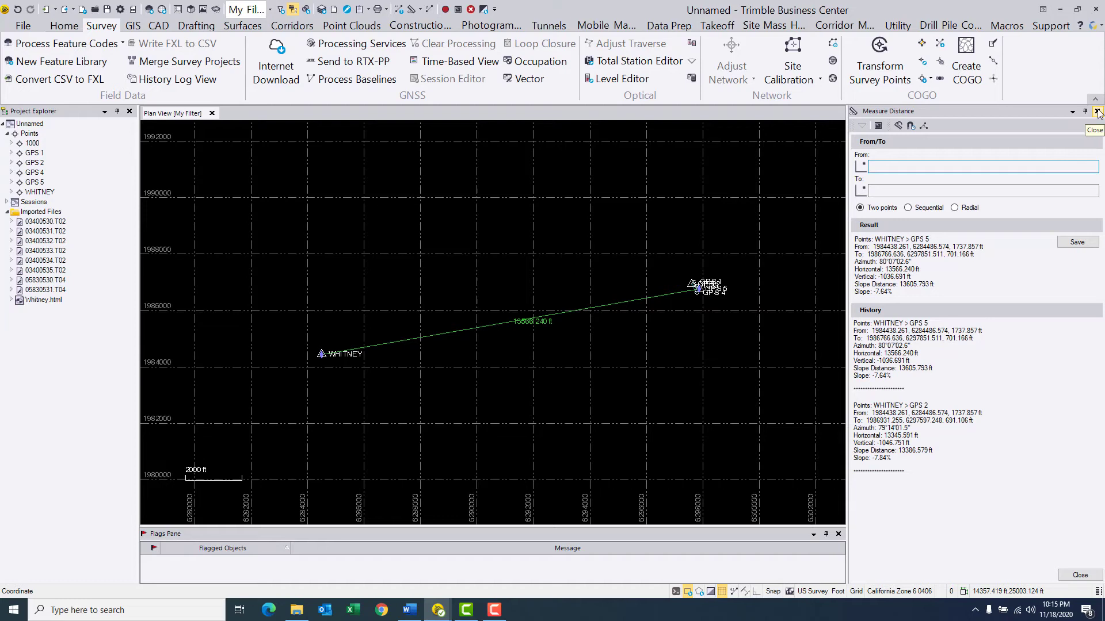
left_click(1094, 110)
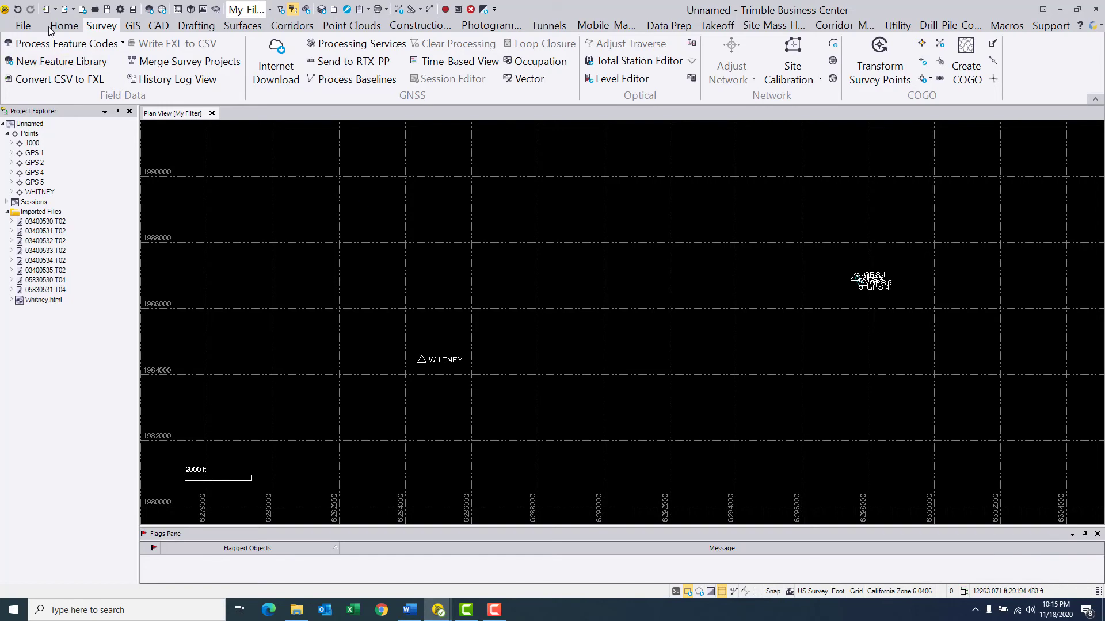
Step: Export all project points (GPS 1, 2, 4, 5, 1000, WHITNEY) to Google Earth
left_click(64, 26)
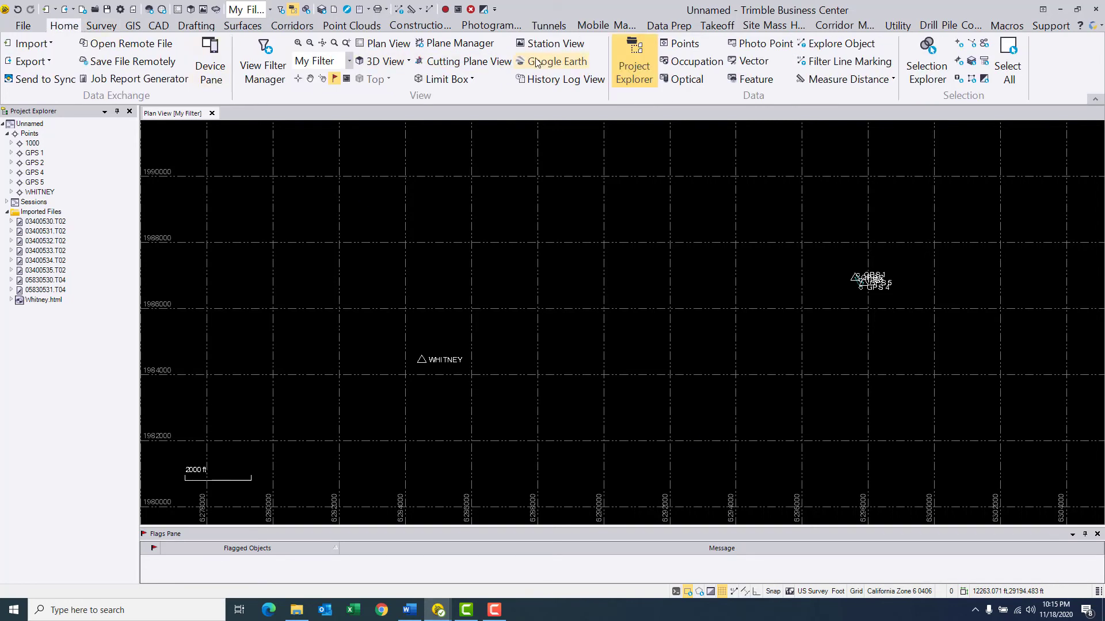
left_click(558, 62)
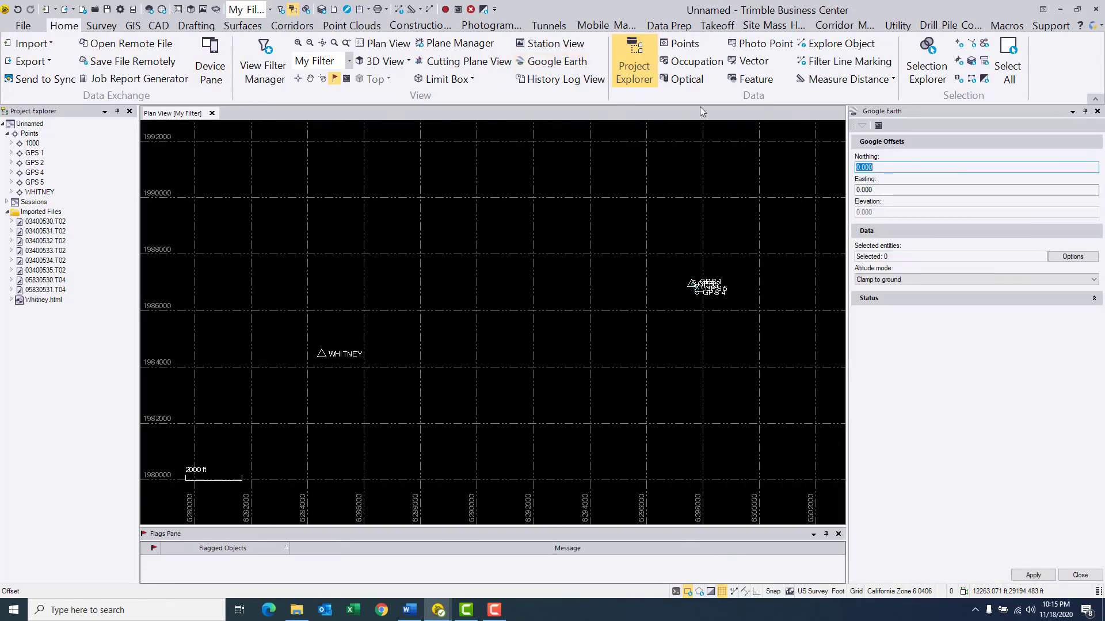
left_click(1073, 256)
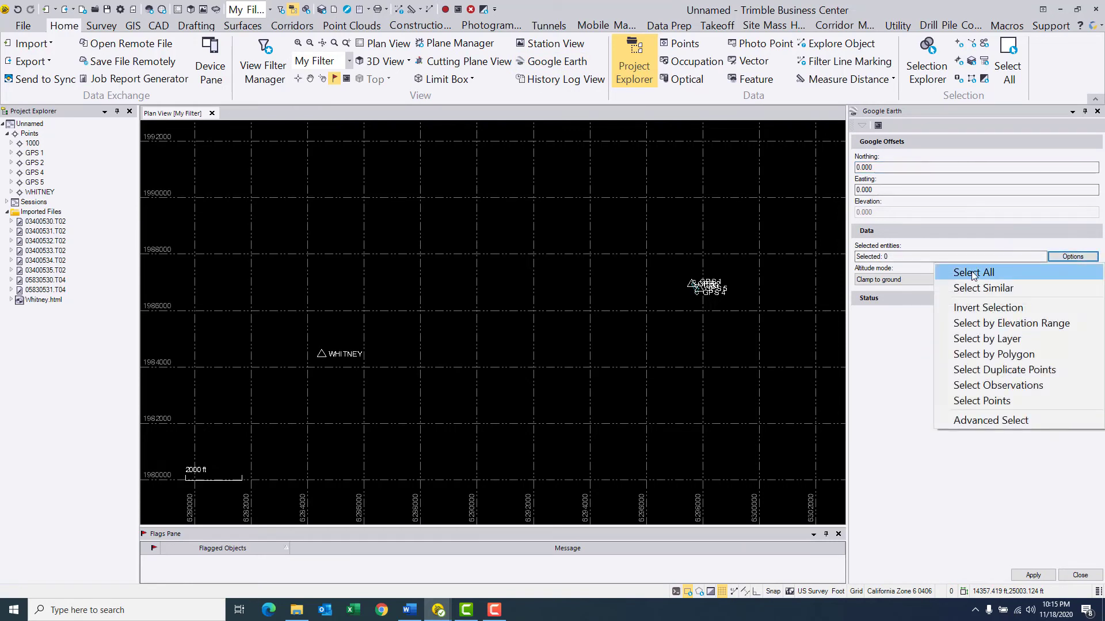
left_click(972, 272)
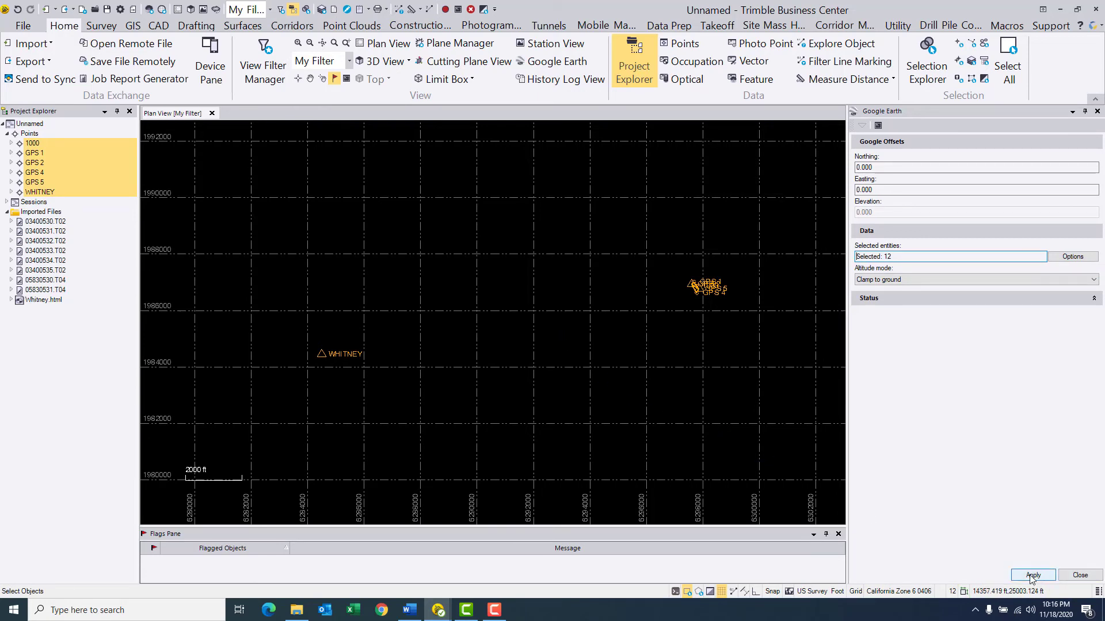
left_click(1031, 576)
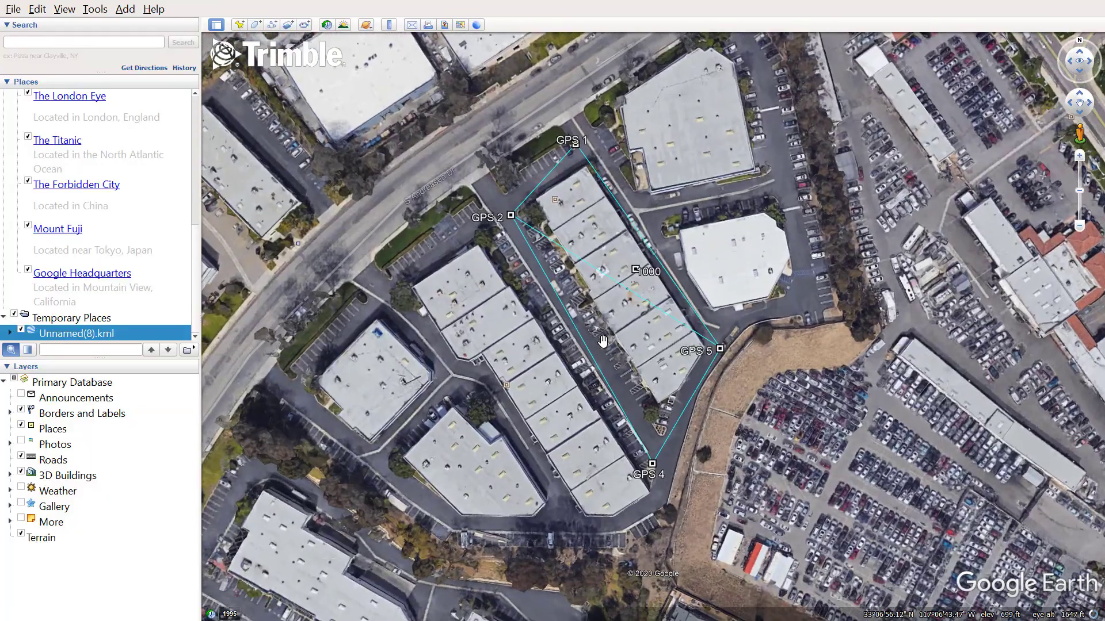
Step: Zoom out from the GPS network and pan to the WHITNEY hilltop mark in Google Earth
scroll("down", 3)
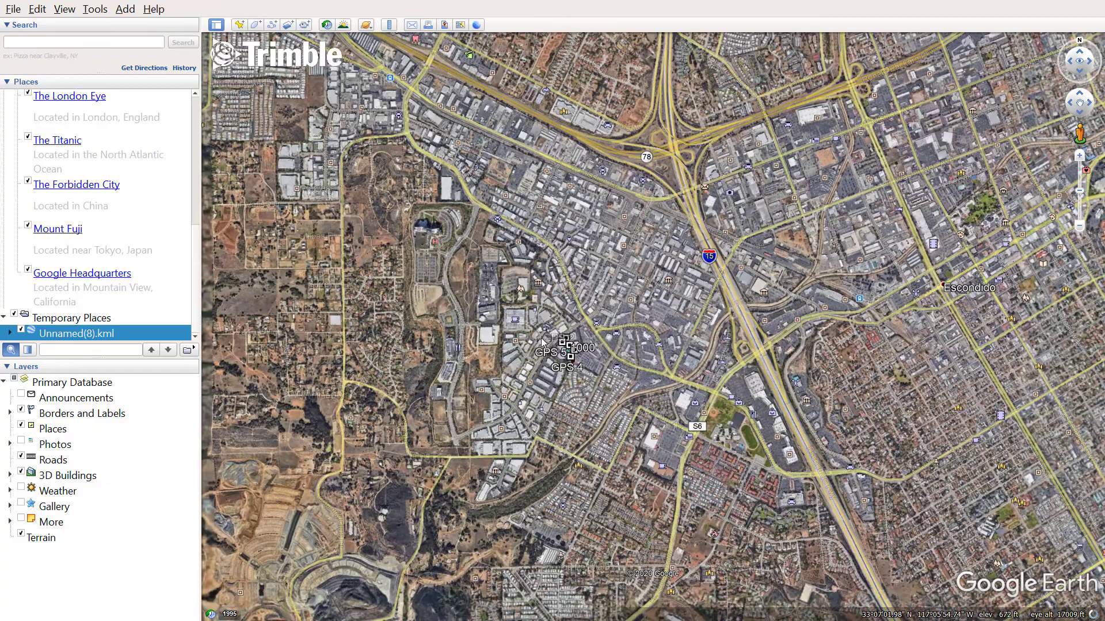
left_click_drag(556, 346, 674, 364)
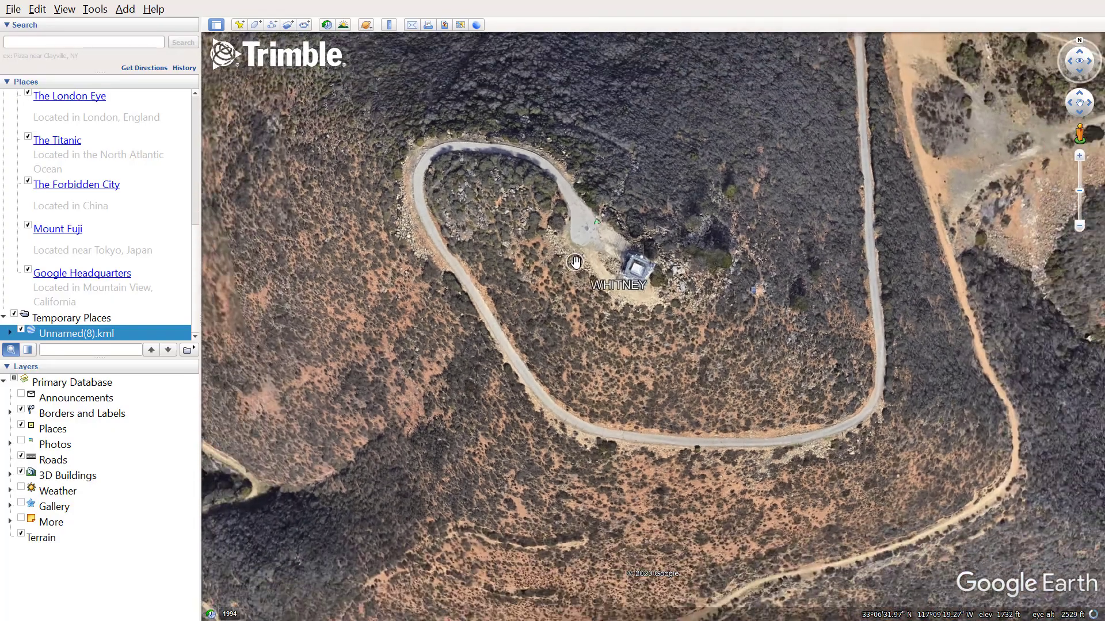
scroll("down", 3)
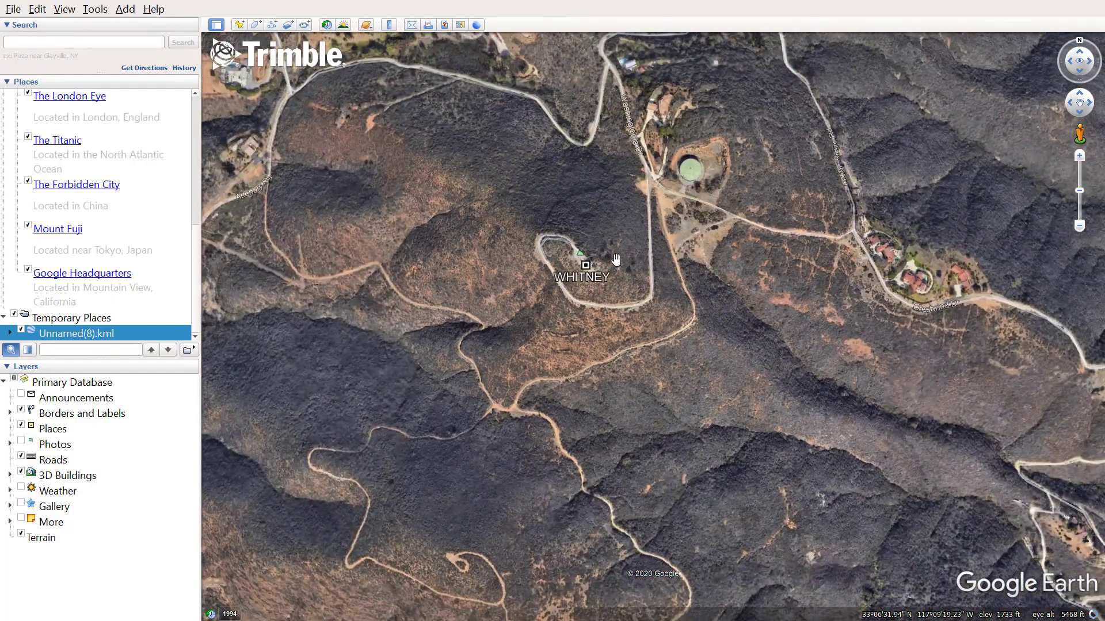